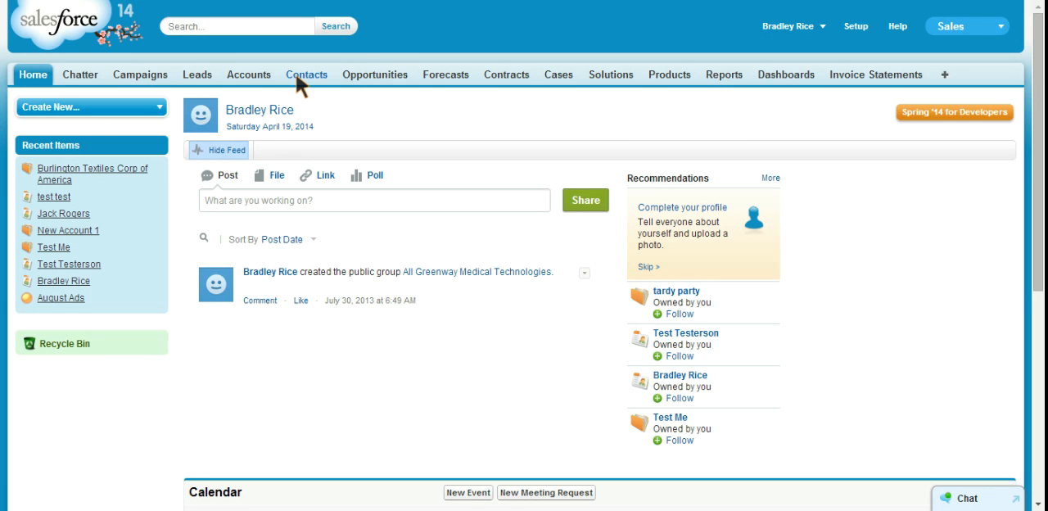
{"action": "mouse_move", "coordinate": [322, 88]}
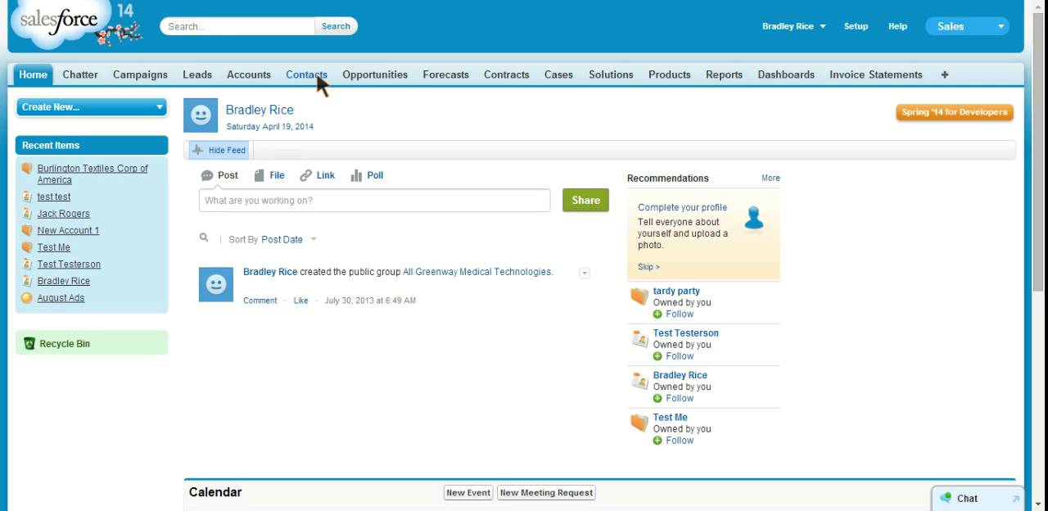
{"action": "mouse_move", "coordinate": [248, 75]}
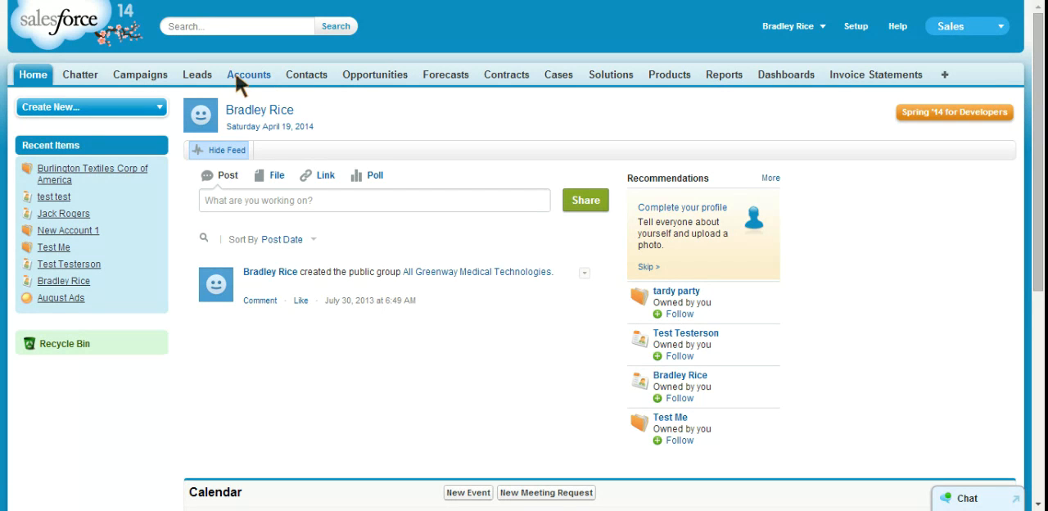
{"action": "mouse_move", "coordinate": [270, 84]}
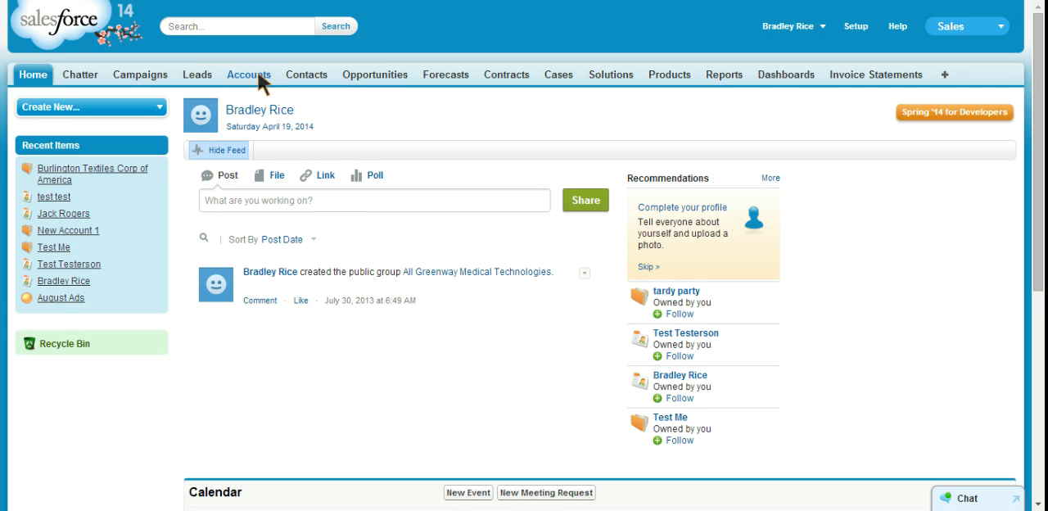
{"action": "mouse_move", "coordinate": [307, 75]}
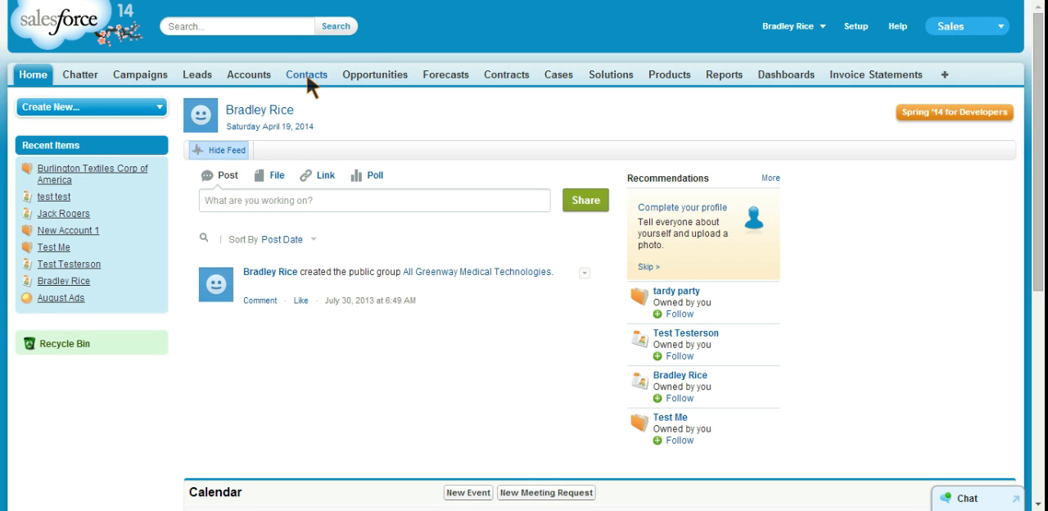
{"action": "left_click", "coordinate": [307, 75]}
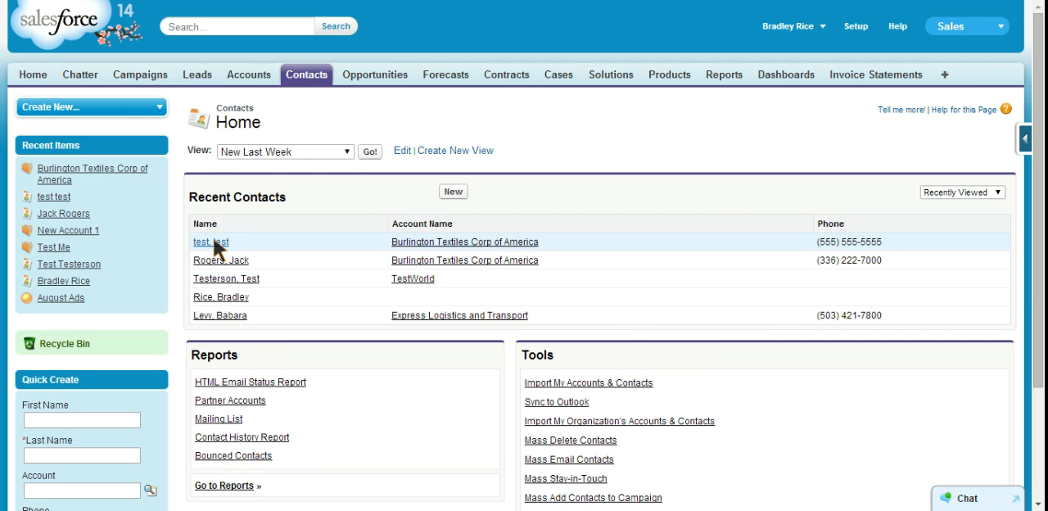
{"action": "left_click", "coordinate": [211, 241]}
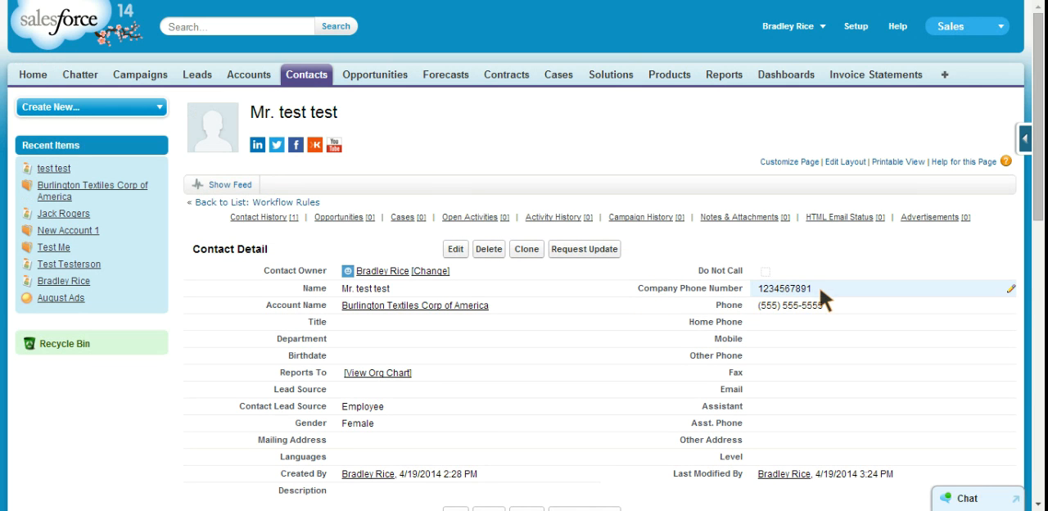
{"action": "mouse_move", "coordinate": [790, 303]}
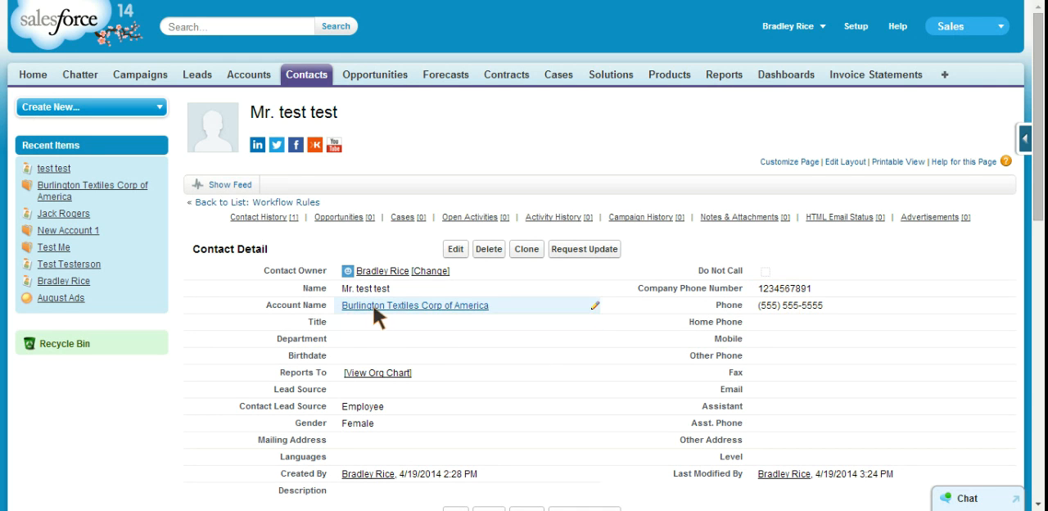
{"action": "mouse_move", "coordinate": [414, 304]}
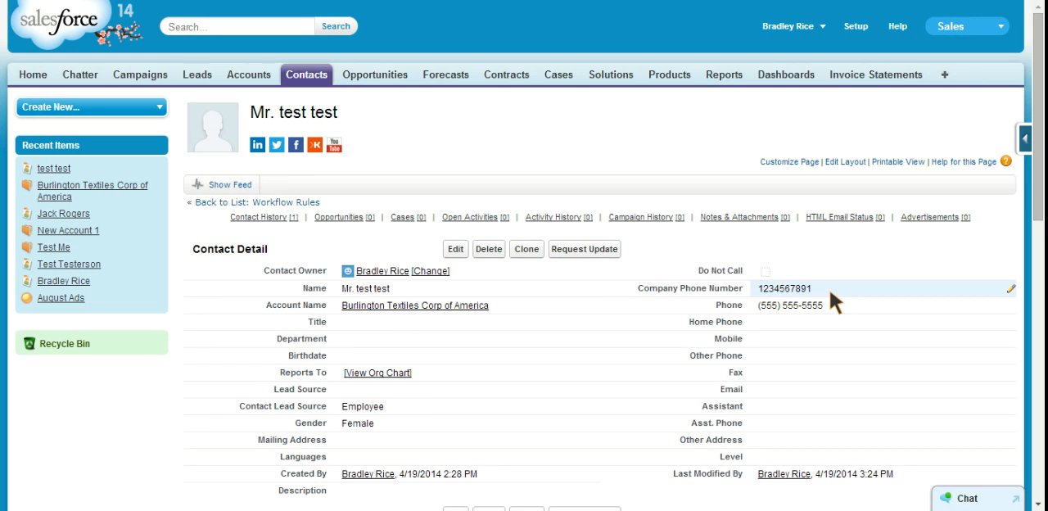
{"action": "mouse_move", "coordinate": [807, 294]}
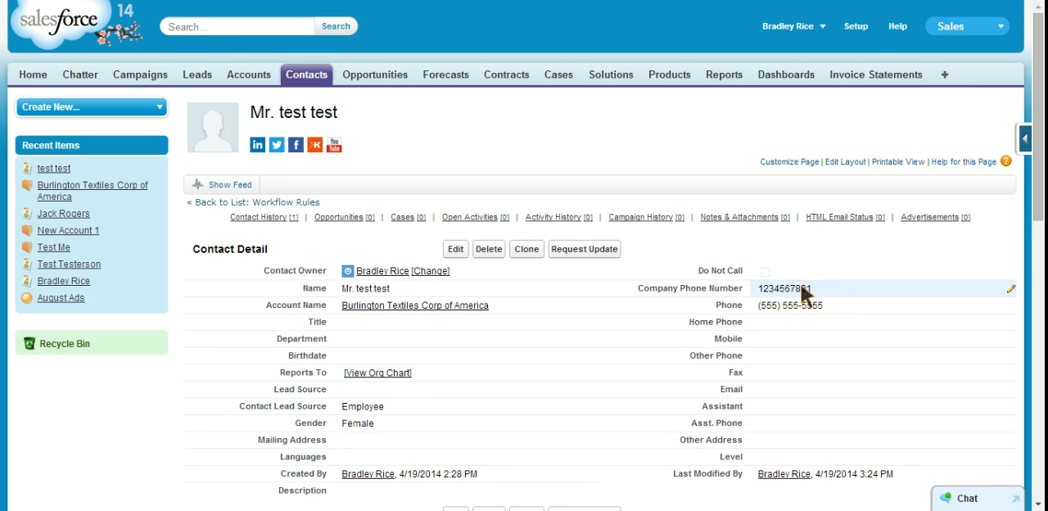
{"action": "mouse_move", "coordinate": [781, 297]}
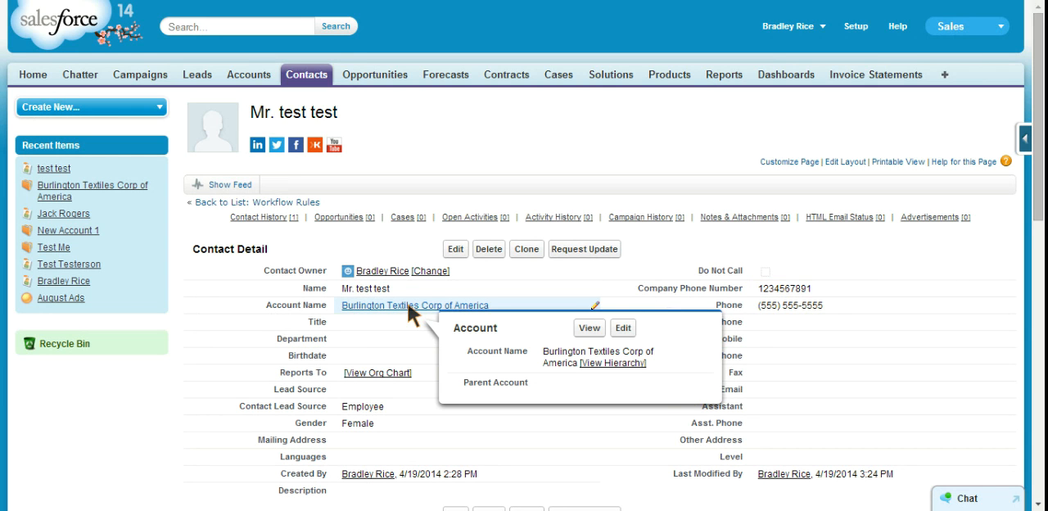
{"action": "left_click", "coordinate": [416, 304]}
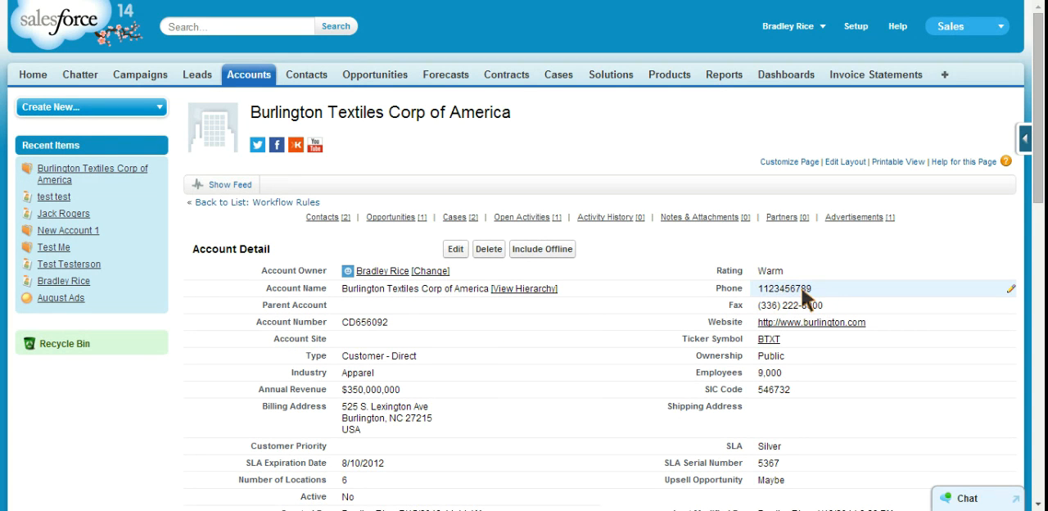
{"action": "mouse_move", "coordinate": [784, 298]}
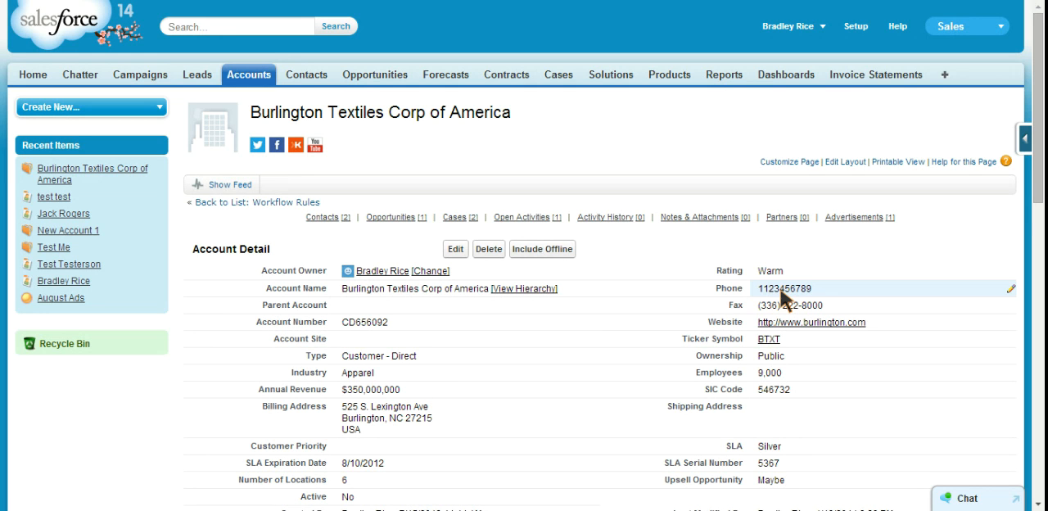
{"action": "mouse_move", "coordinate": [860, 28]}
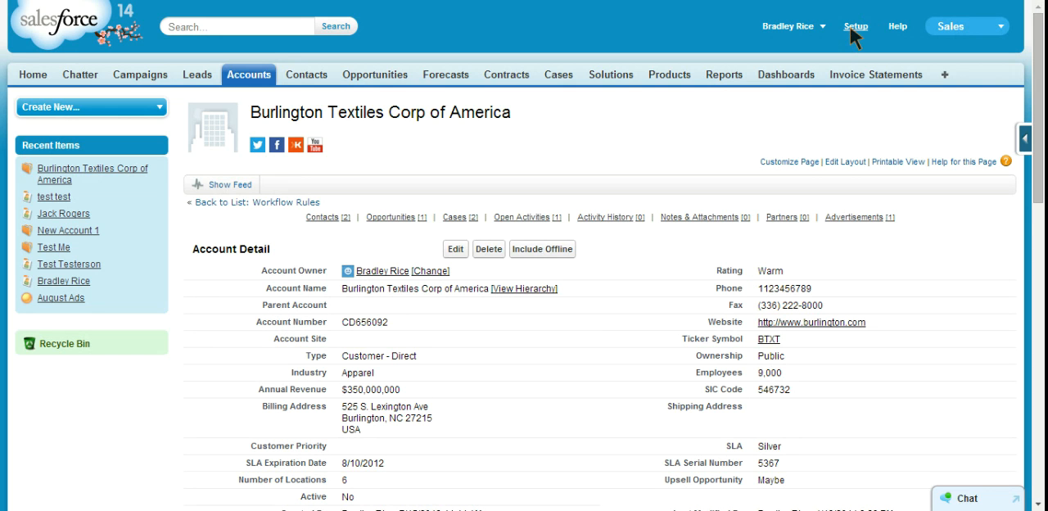
Go to Setup > Create > Workflow & Approvals > Workflow Rules, listing Closed Opp and Populate Unit Price
{"action": "left_click", "coordinate": [856, 25]}
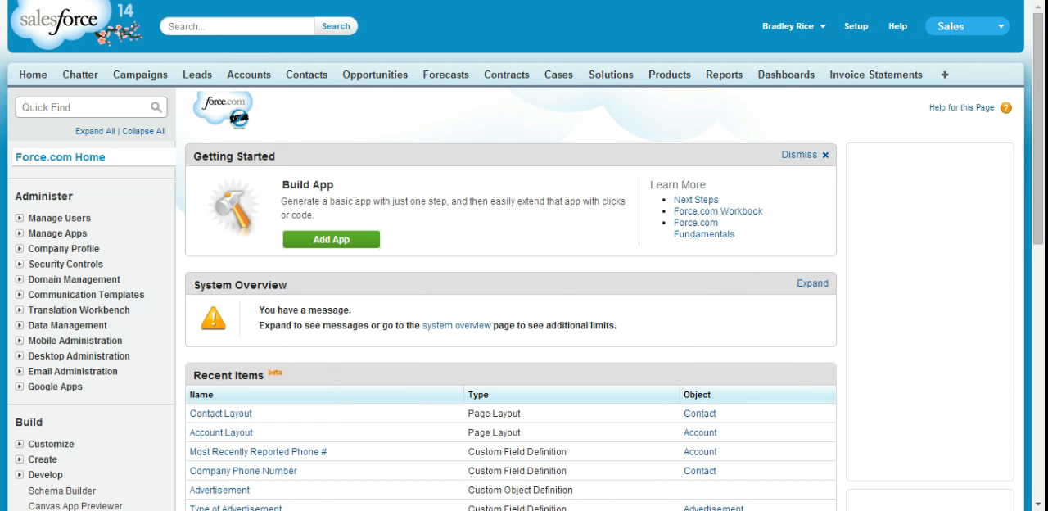
{"action": "scroll", "scroll_direction": "down", "scroll_amount": 3}
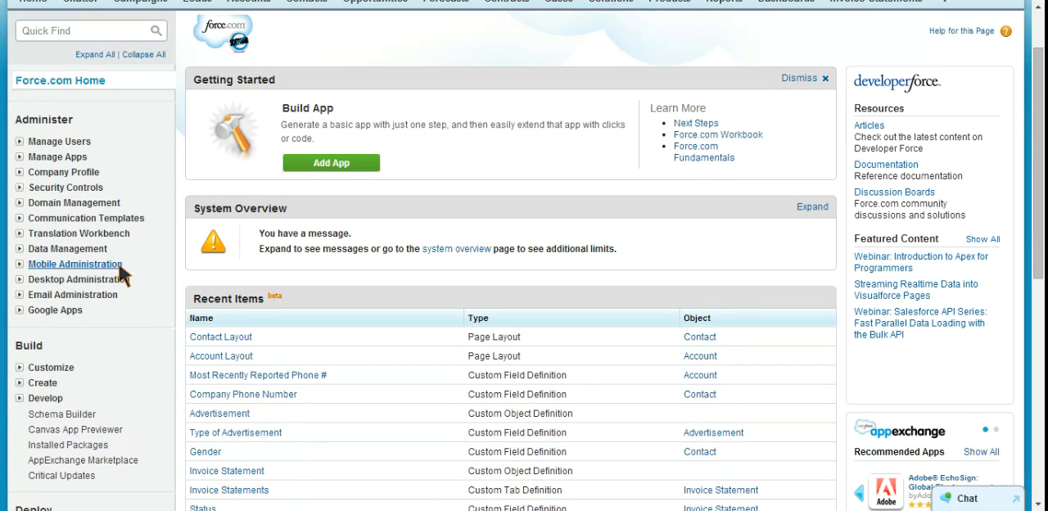
{"action": "scroll", "scroll_direction": "down", "scroll_amount": 3}
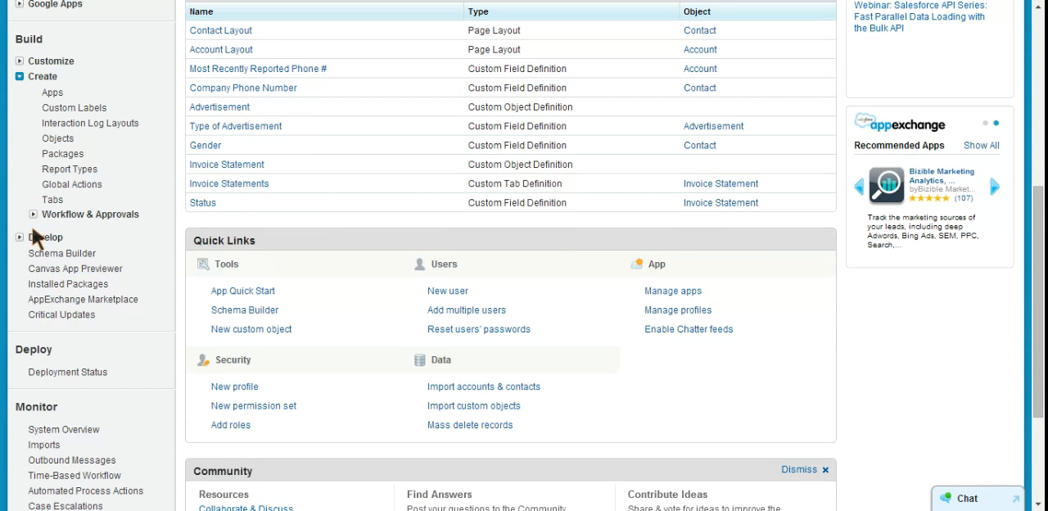
{"action": "left_click", "coordinate": [88, 214]}
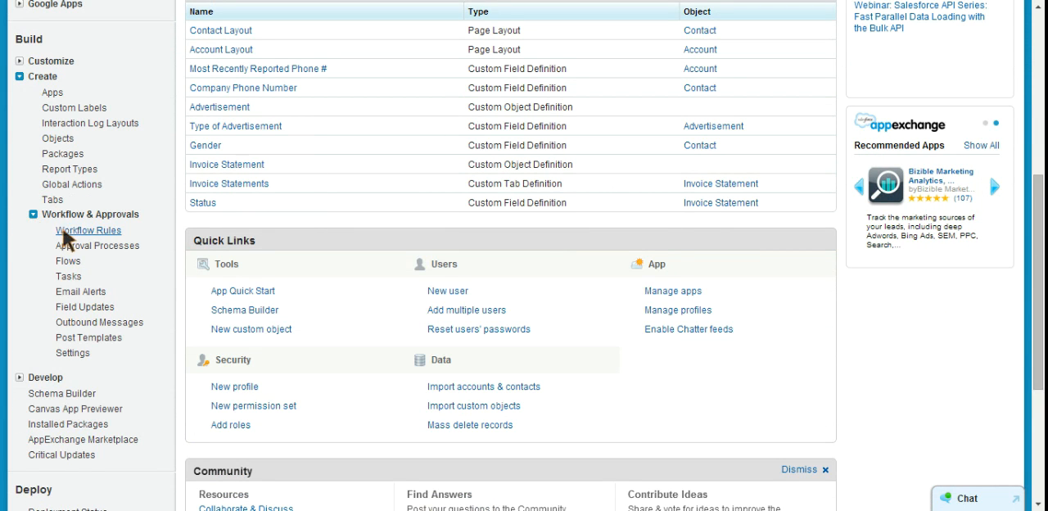
{"action": "left_click", "coordinate": [88, 230]}
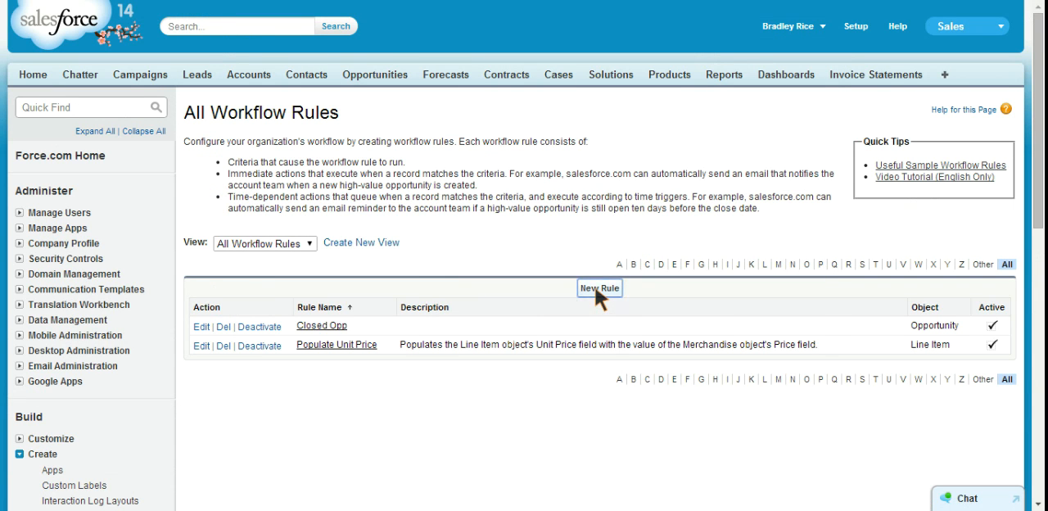
Start a new workflow rule with Contact chosen as the object on step 1
{"action": "left_click", "coordinate": [599, 287]}
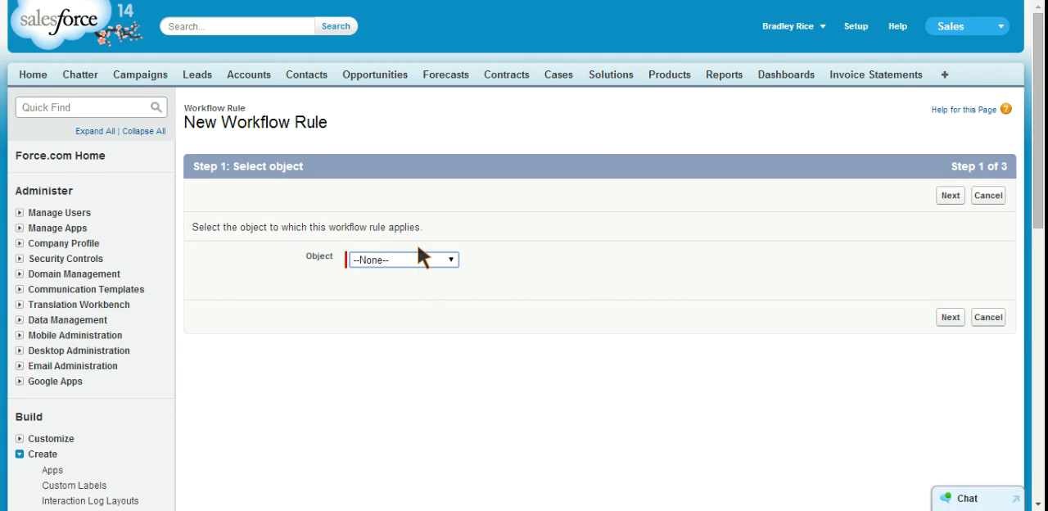
{"action": "left_click", "coordinate": [401, 259]}
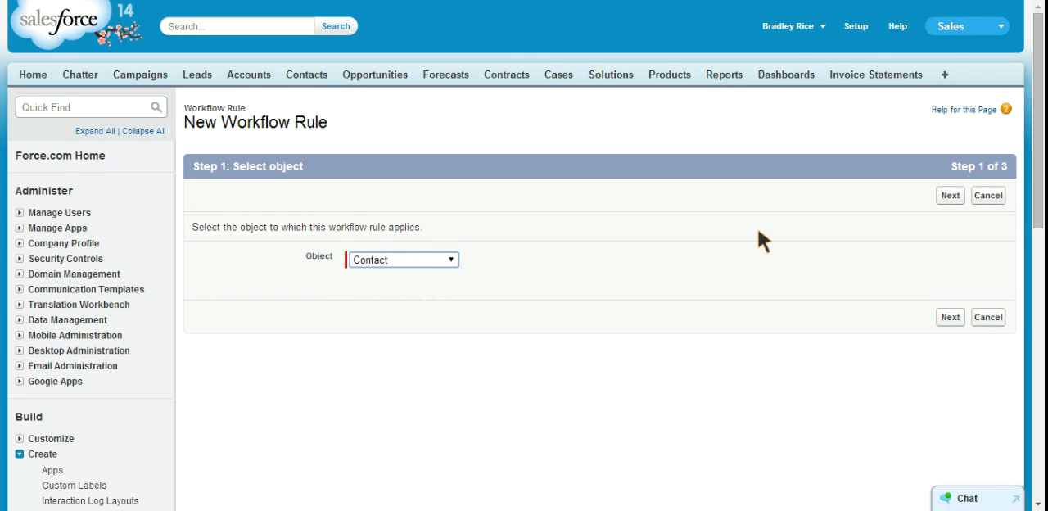
{"action": "mouse_move", "coordinate": [487, 302]}
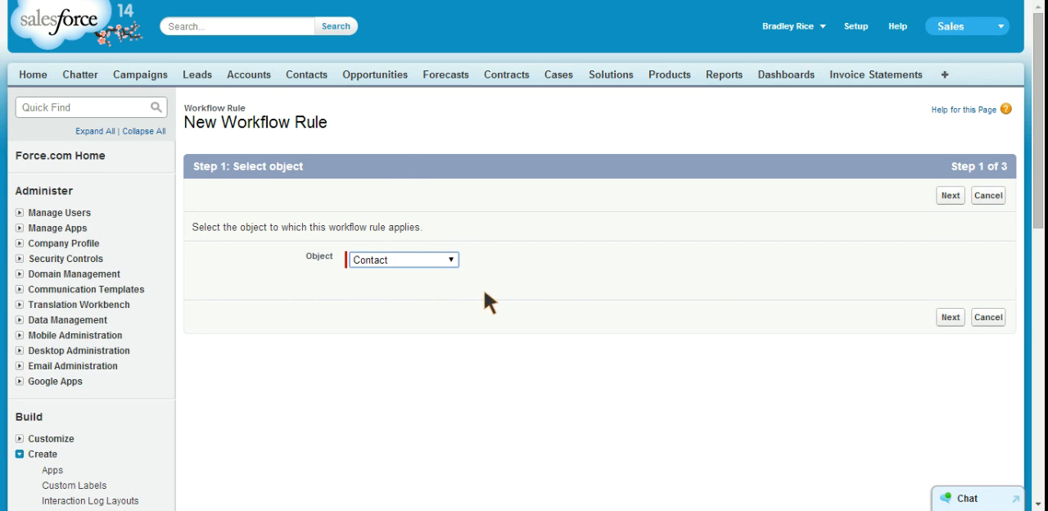
{"action": "mouse_move", "coordinate": [950, 195]}
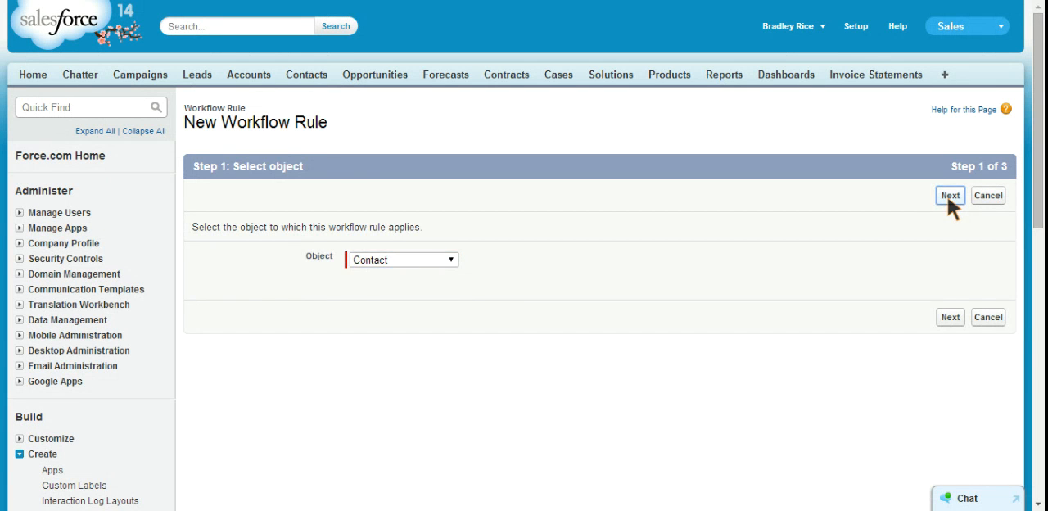
Advance to step 2 and enter 'Update Contacts Company Phone Number' as the rule name
{"action": "left_click", "coordinate": [950, 195]}
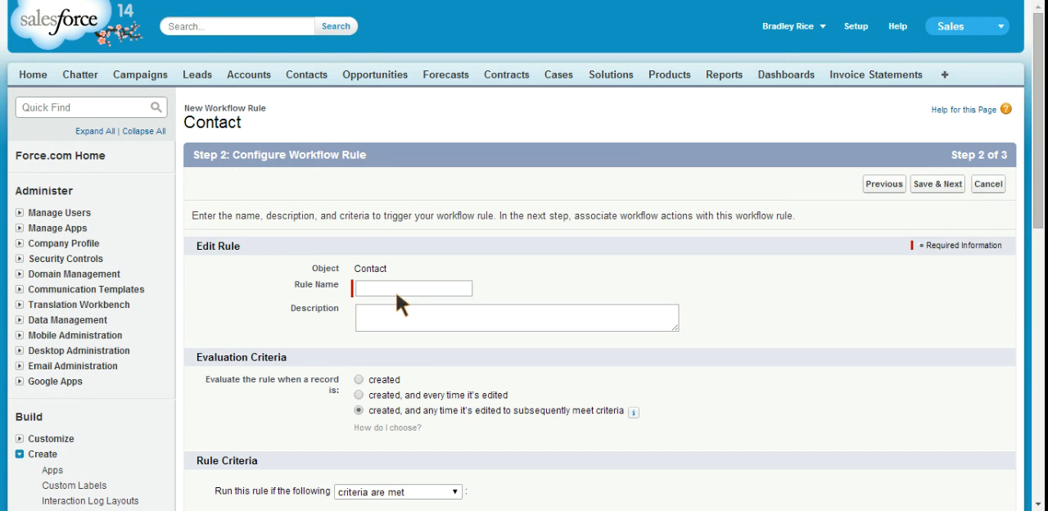
{"action": "left_click", "coordinate": [413, 287]}
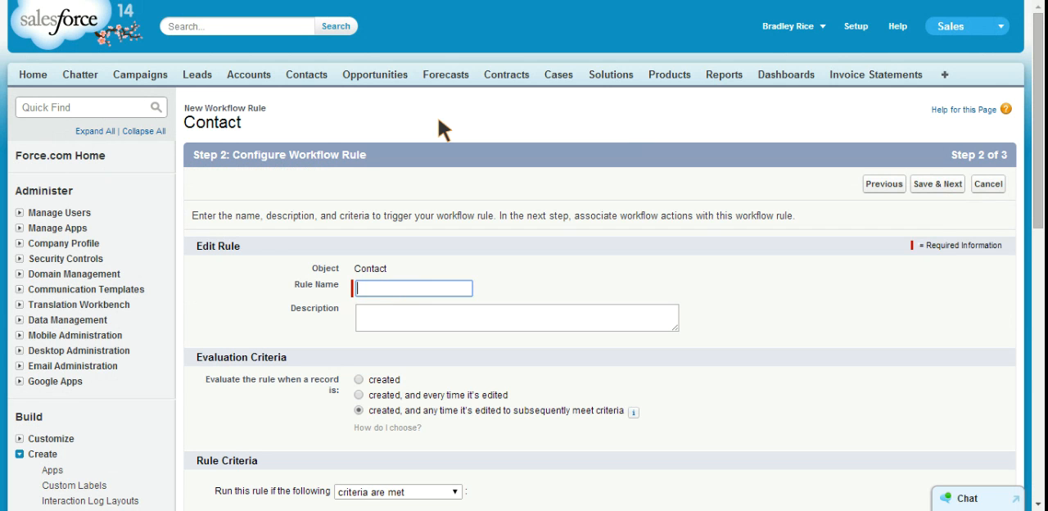
{"action": "mouse_move", "coordinate": [428, 112]}
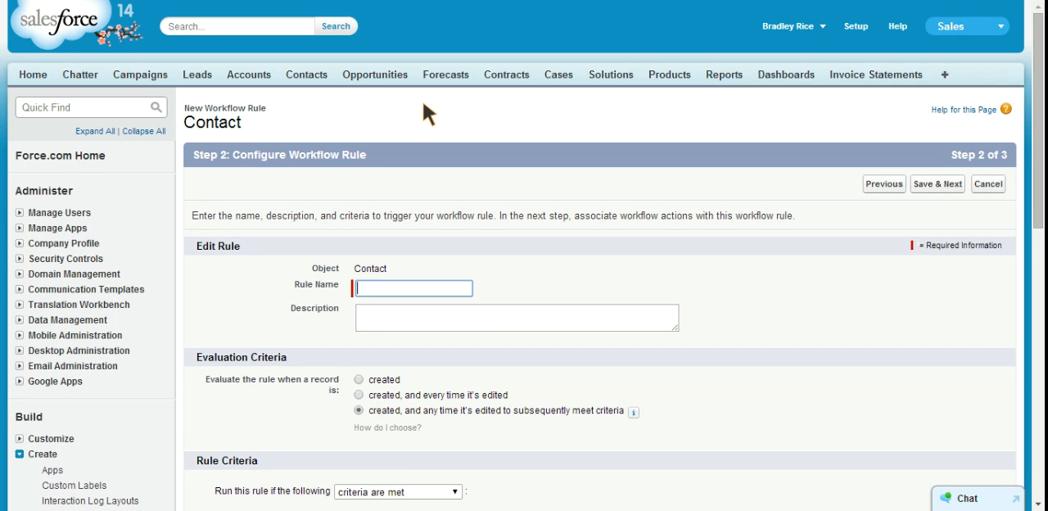
{"action": "type", "text": "Upda"}
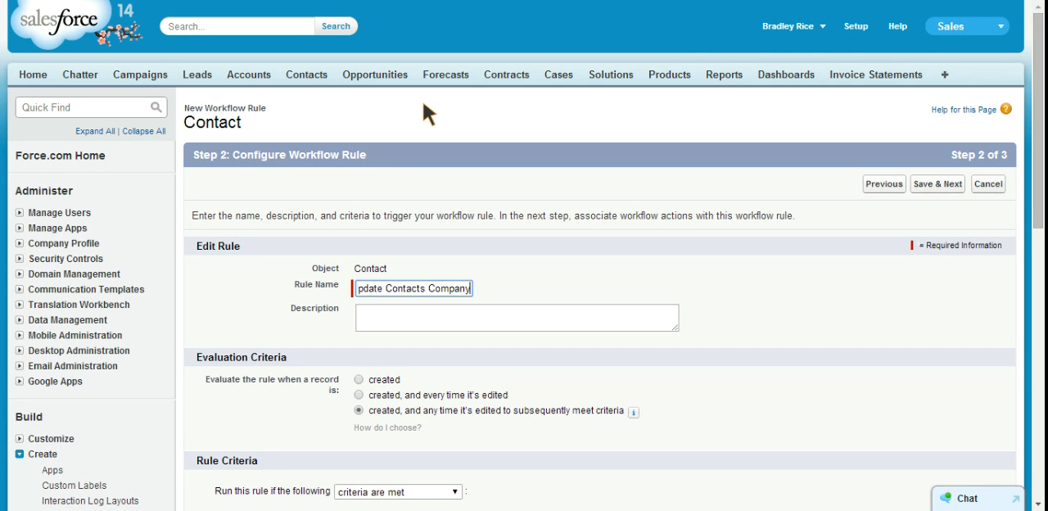
{"action": "type", "text": "Company Phone Number"}
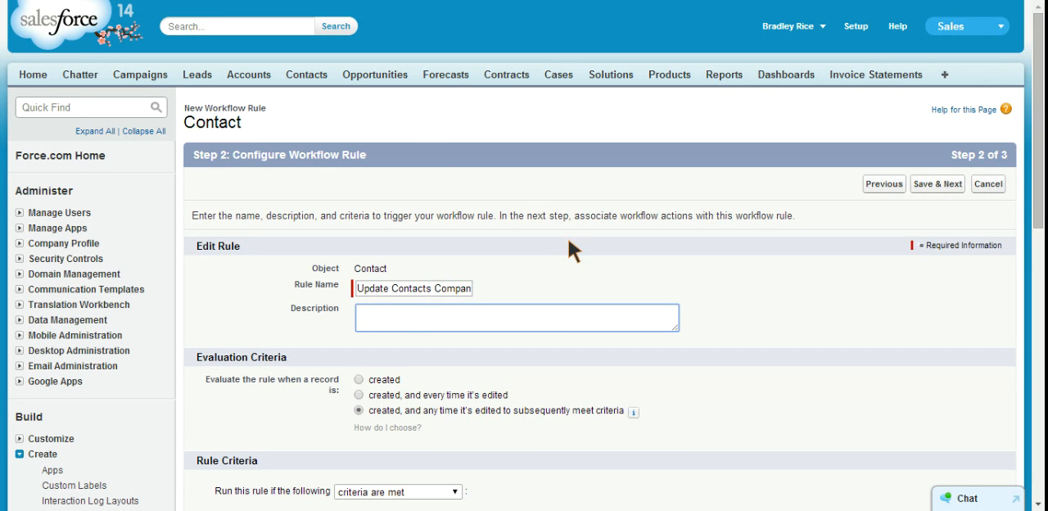
Set the Evaluation Criteria to 'created' so the rule runs only on new contacts
{"action": "scroll", "scroll_direction": "down", "scroll_amount": 3}
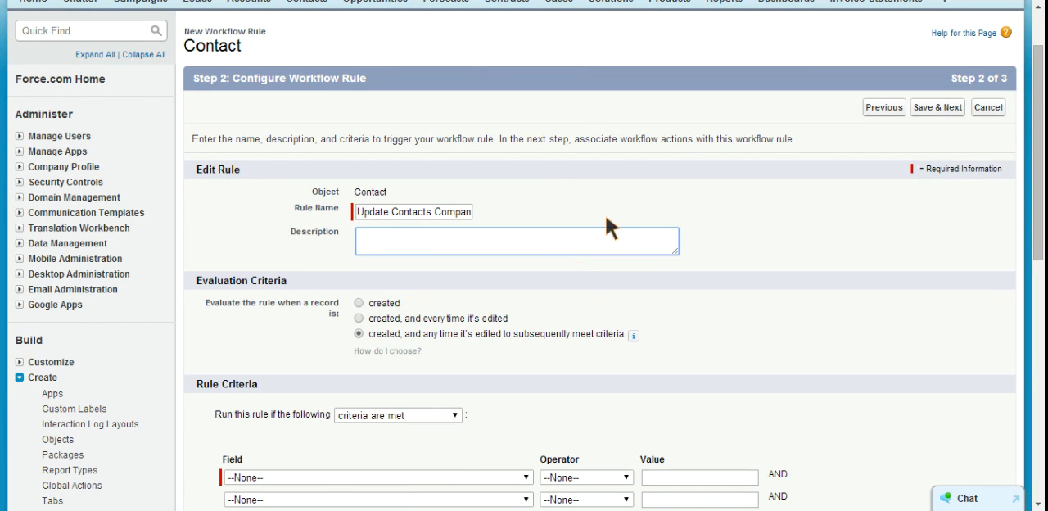
{"action": "mouse_move", "coordinate": [364, 311]}
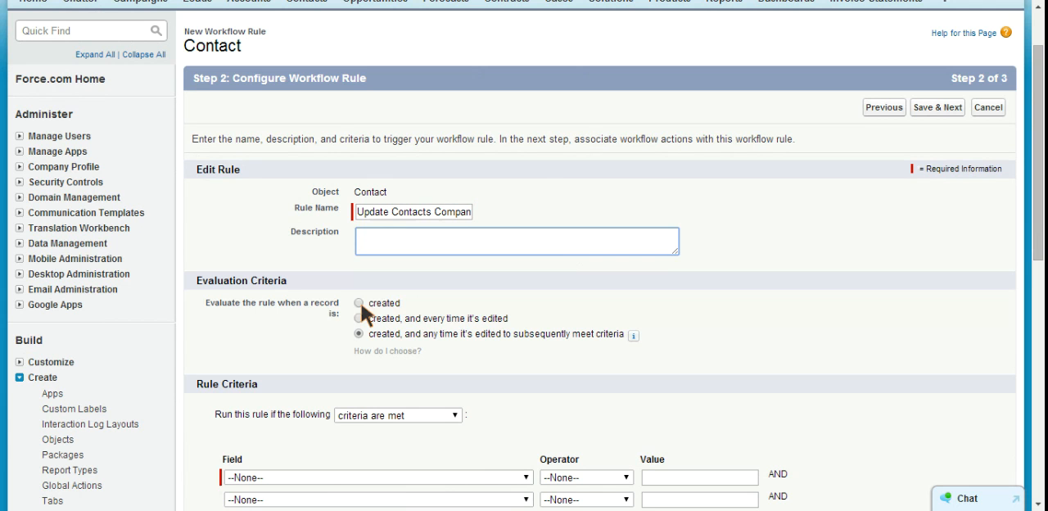
{"action": "left_click", "coordinate": [359, 303]}
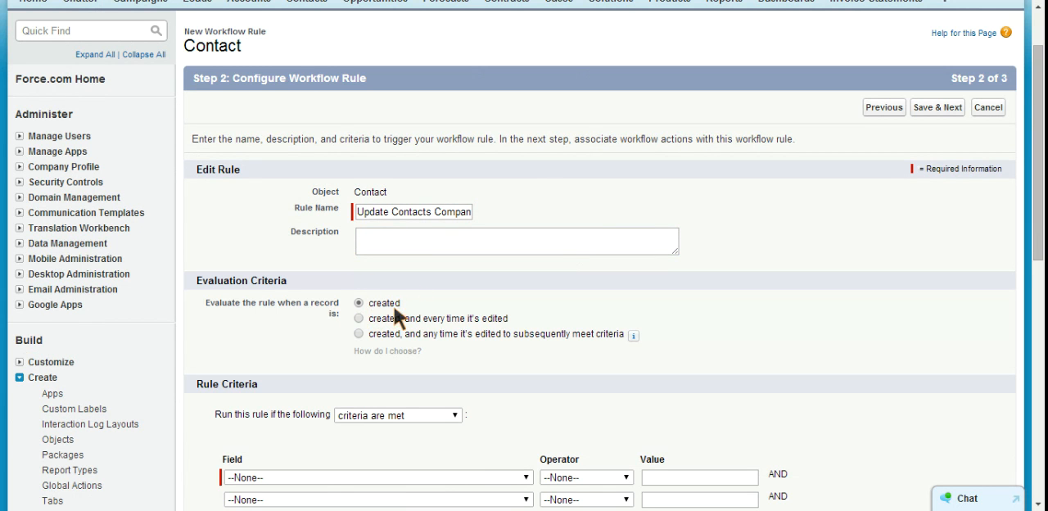
{"action": "mouse_move", "coordinate": [397, 318]}
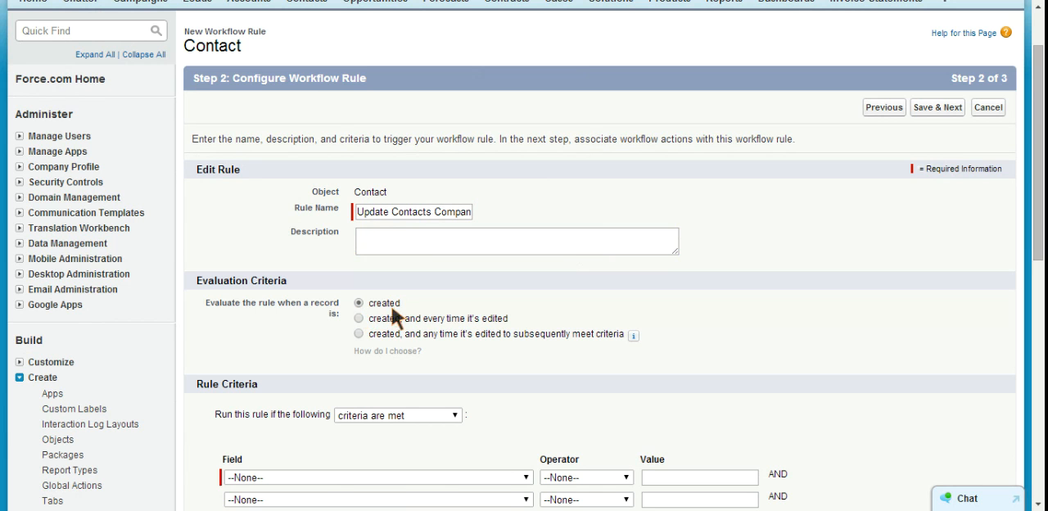
{"action": "mouse_move", "coordinate": [430, 327]}
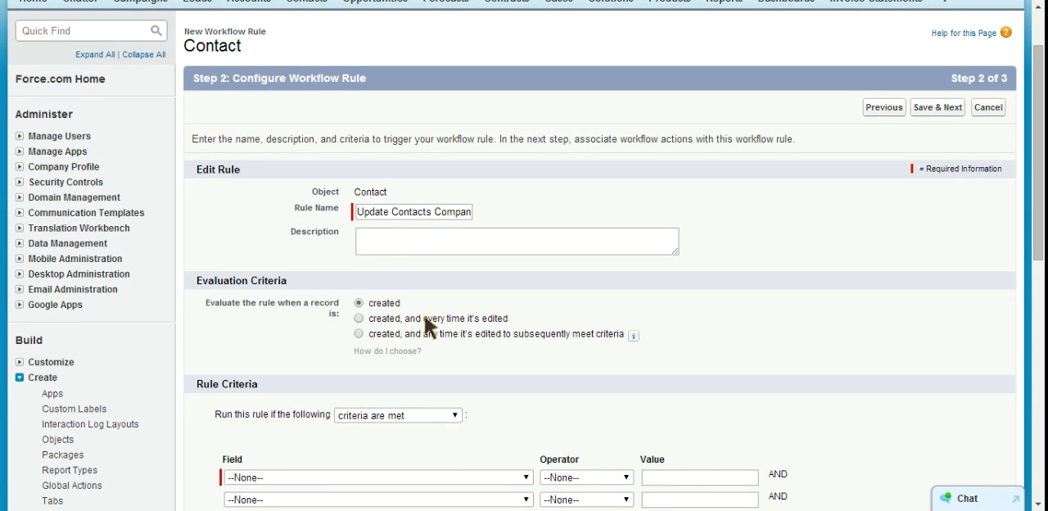
{"action": "mouse_move", "coordinate": [439, 331]}
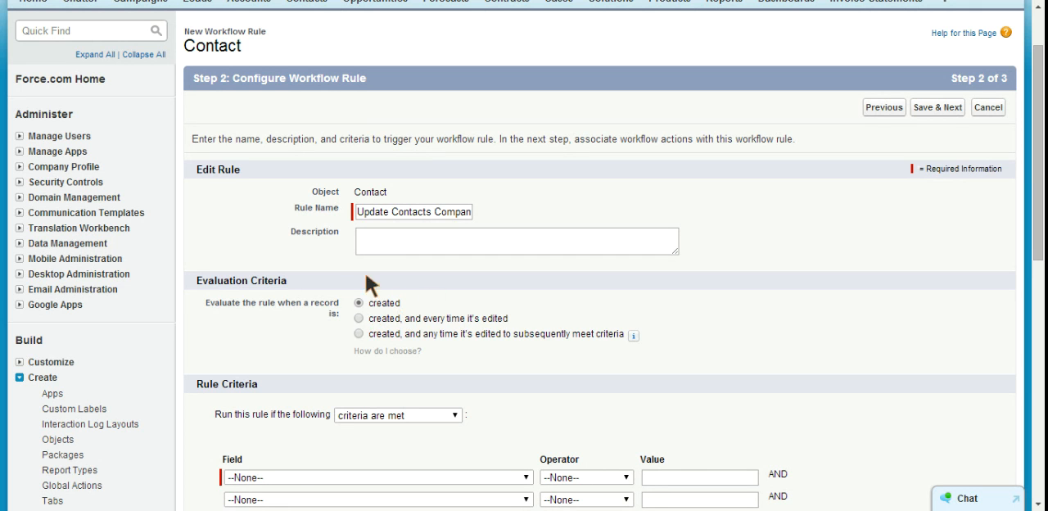
{"action": "mouse_move", "coordinate": [389, 311]}
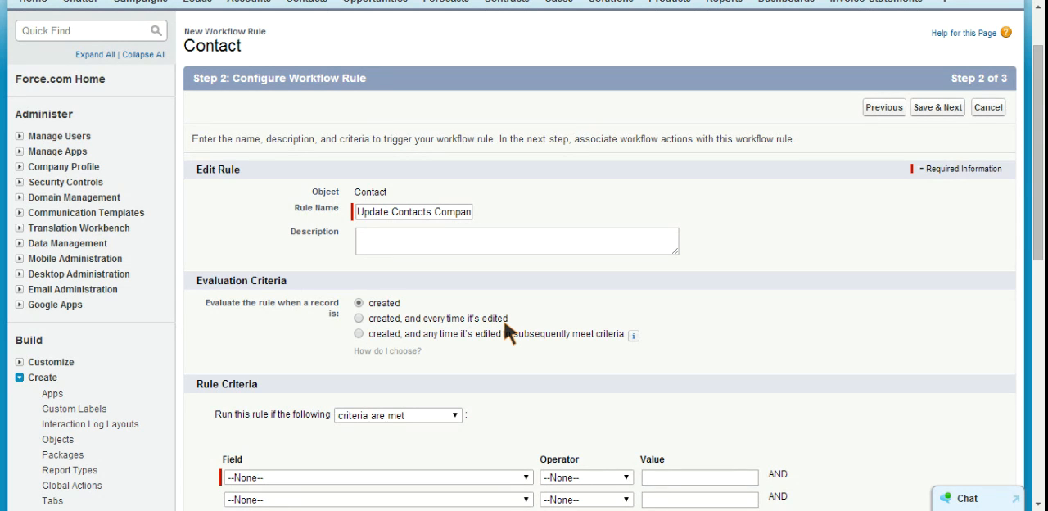
{"action": "mouse_move", "coordinate": [512, 348]}
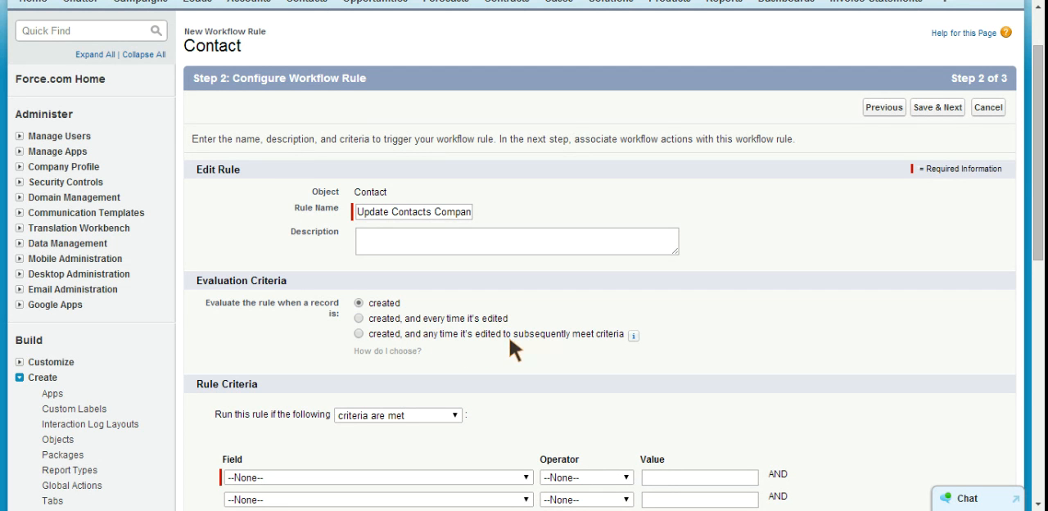
{"action": "mouse_move", "coordinate": [616, 346]}
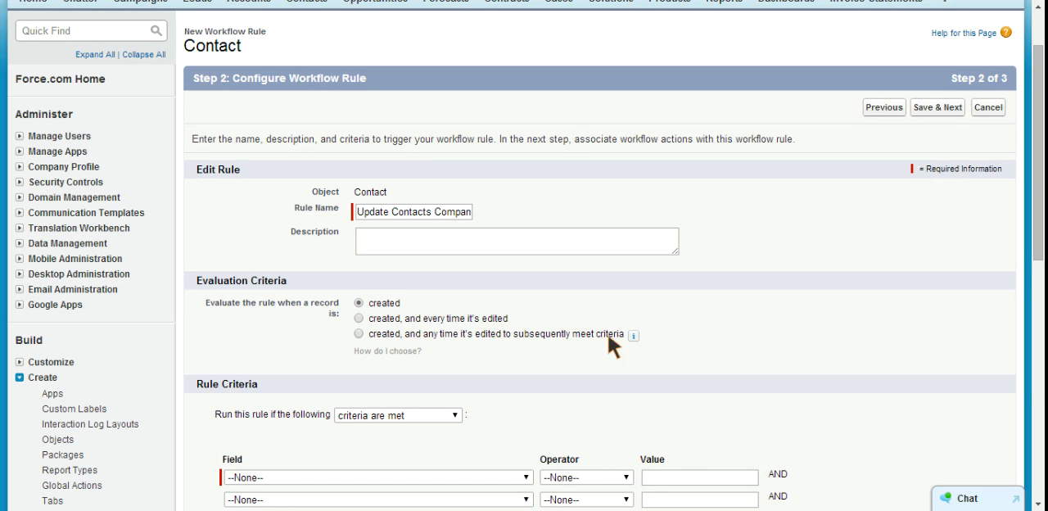
{"action": "mouse_move", "coordinate": [633, 335]}
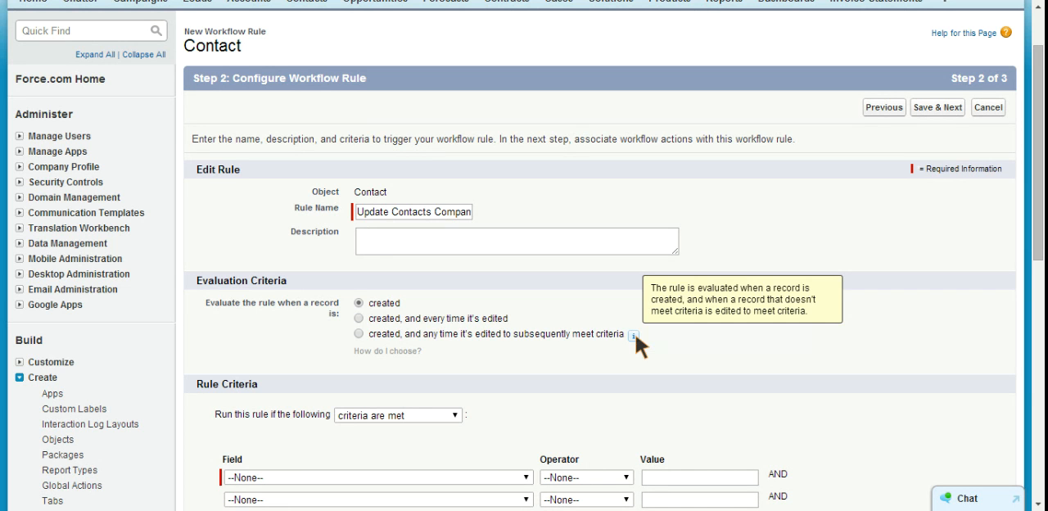
{"action": "mouse_move", "coordinate": [463, 344]}
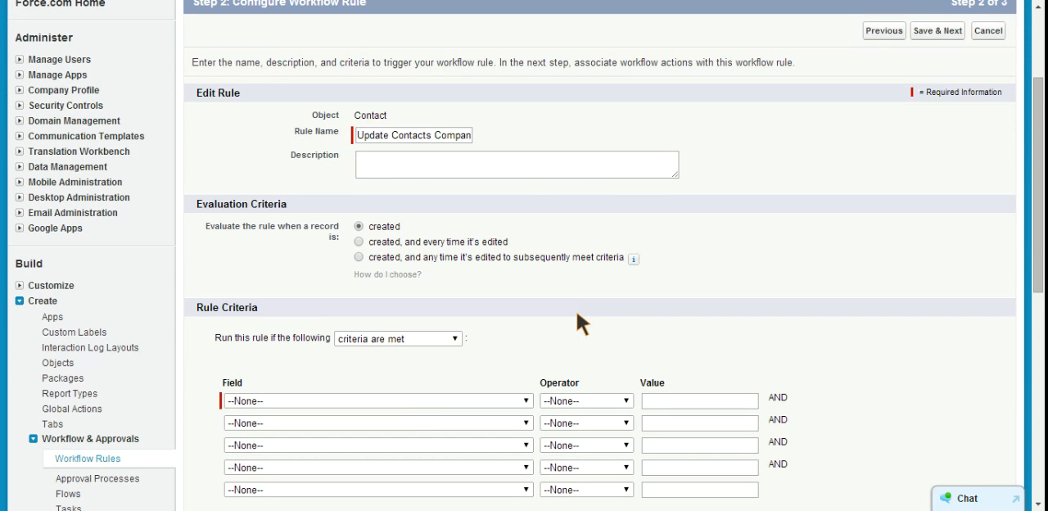
Save the rule criteria 'Account: Phone not equal to' blank and begin a New Field Update action
{"action": "scroll", "scroll_direction": "down", "scroll_amount": 3}
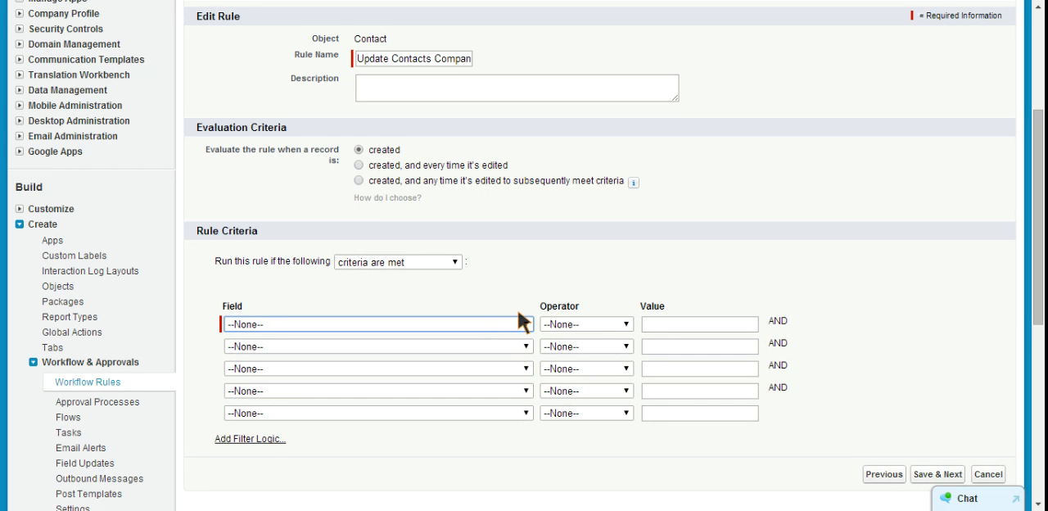
{"action": "left_click", "coordinate": [377, 324]}
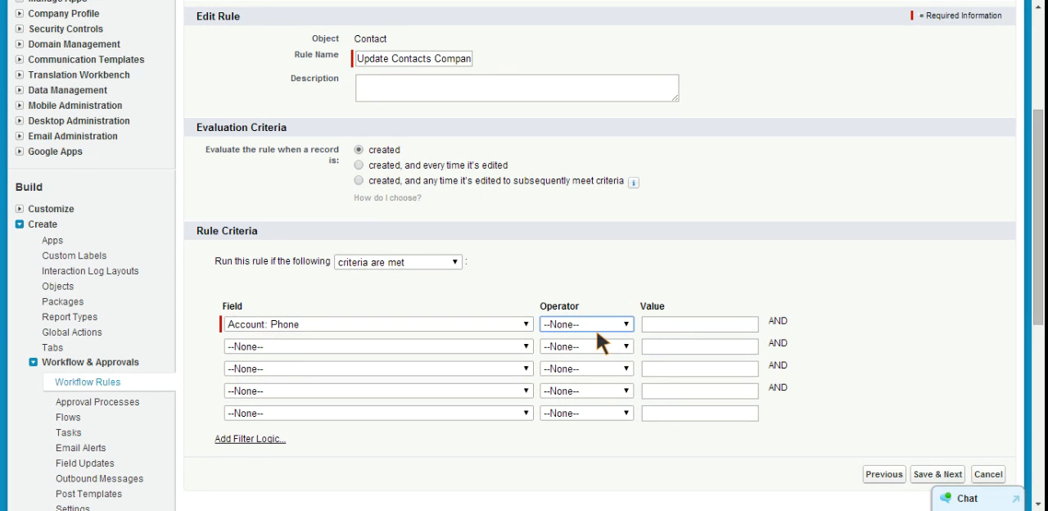
{"action": "left_click", "coordinate": [700, 323]}
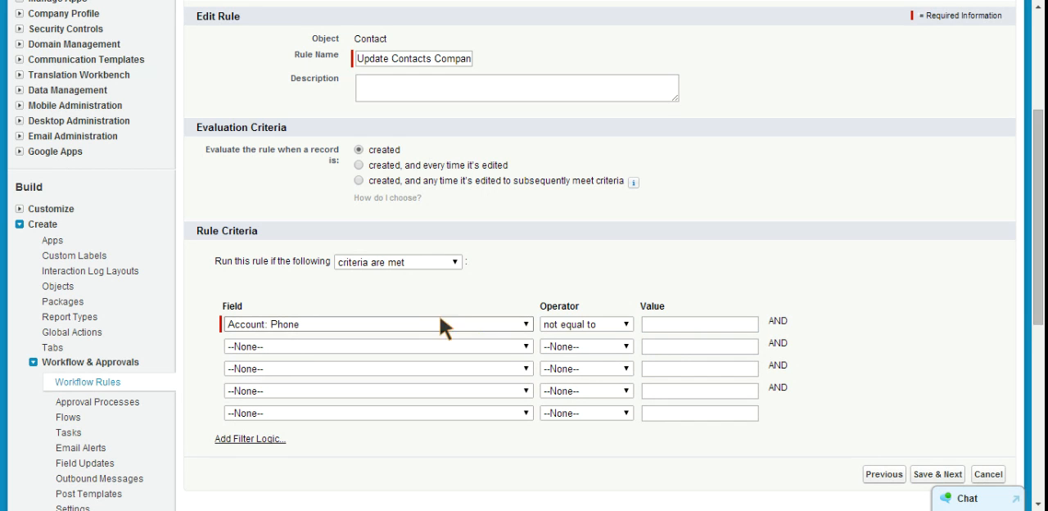
{"action": "mouse_move", "coordinate": [913, 408]}
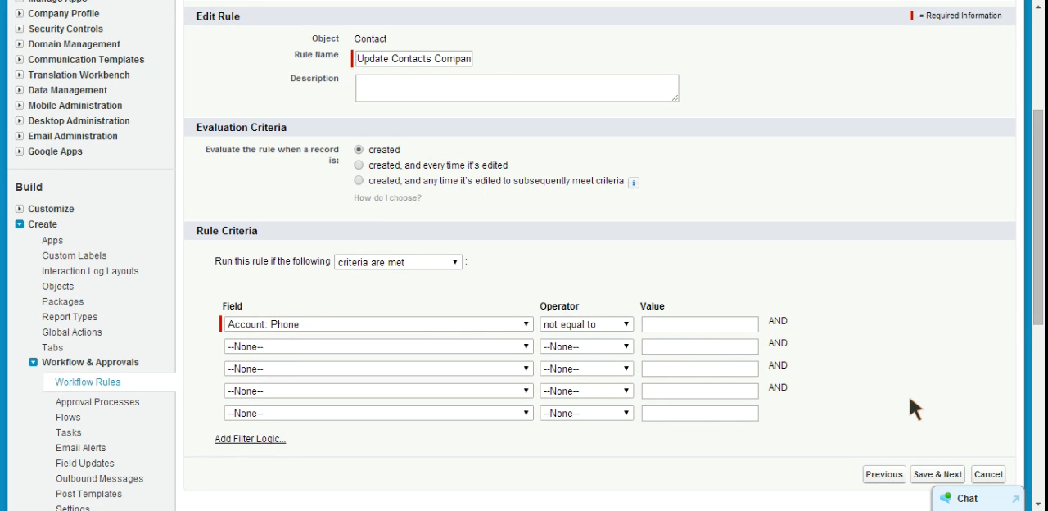
{"action": "mouse_move", "coordinate": [549, 344]}
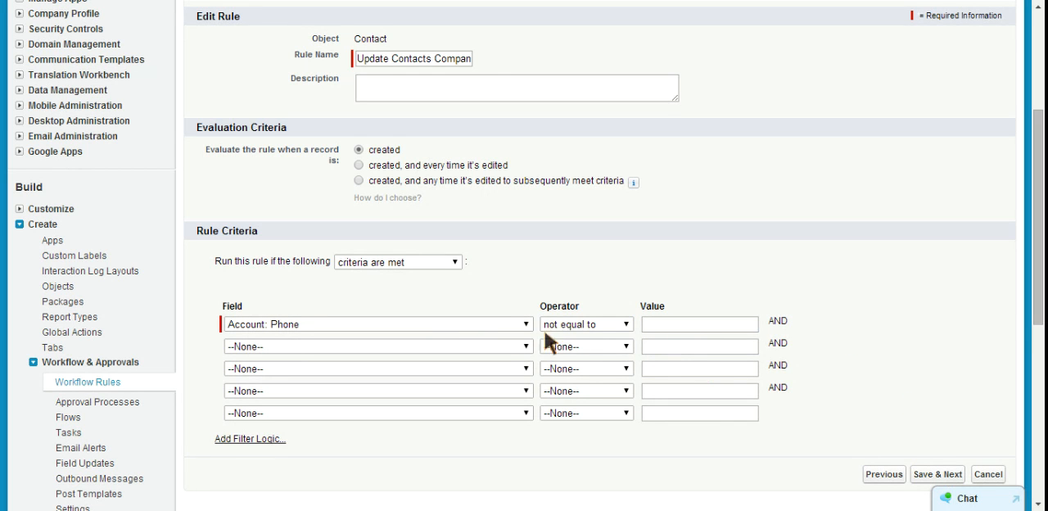
{"action": "mouse_move", "coordinate": [586, 324]}
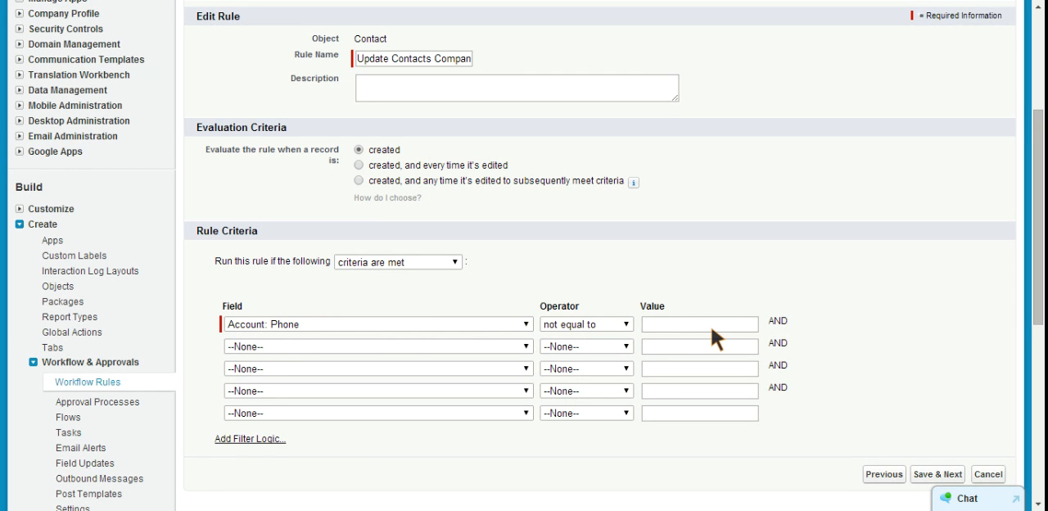
{"action": "mouse_move", "coordinate": [768, 304]}
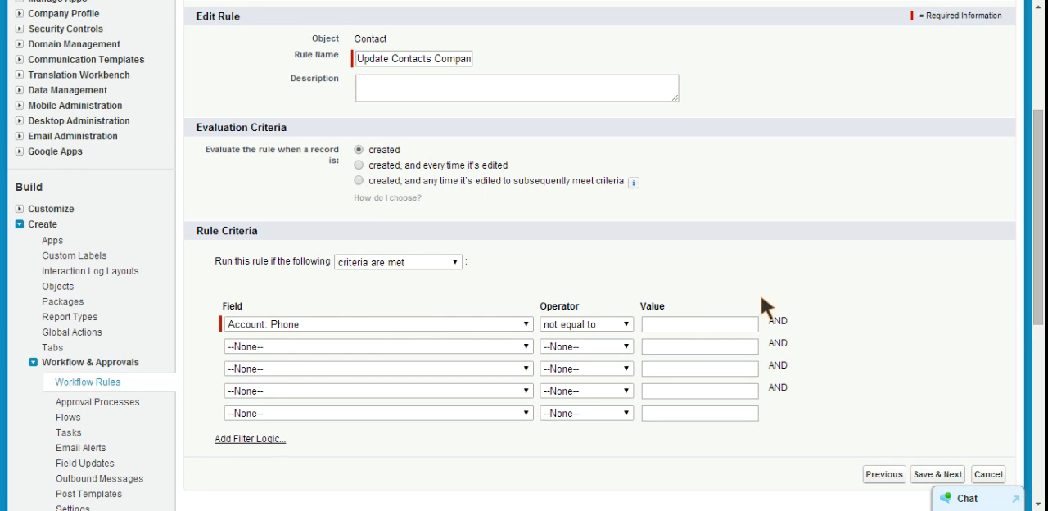
{"action": "mouse_move", "coordinate": [941, 412]}
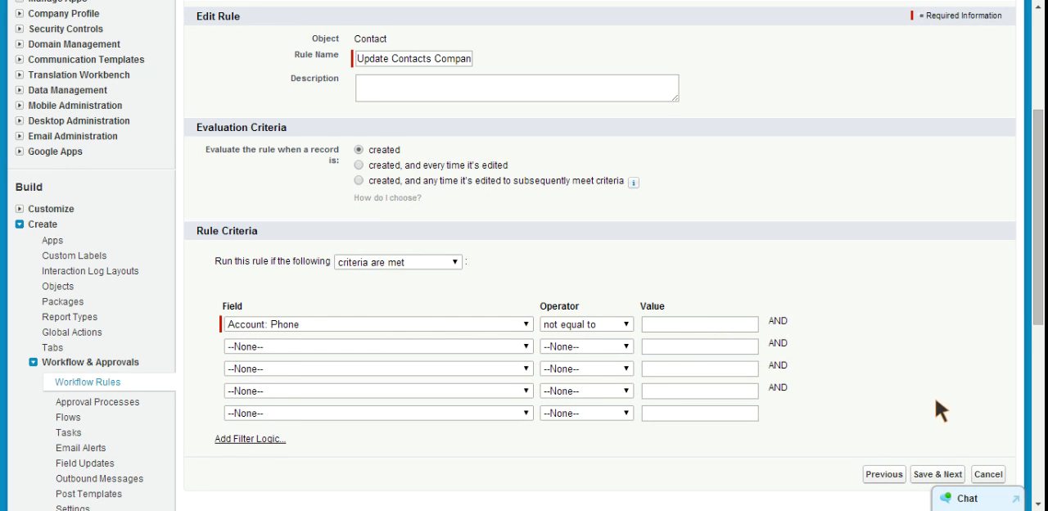
{"action": "mouse_move", "coordinate": [937, 474]}
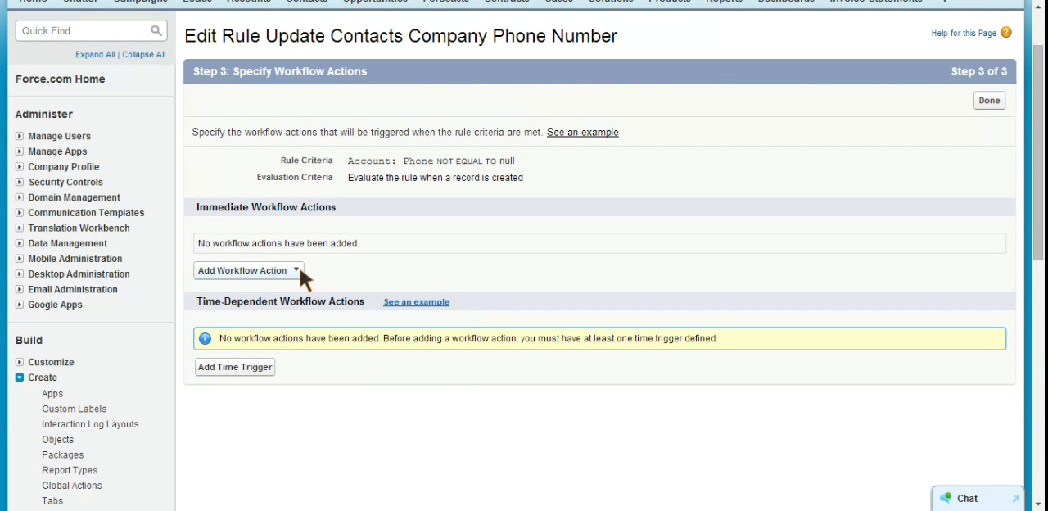
{"action": "left_click", "coordinate": [248, 270]}
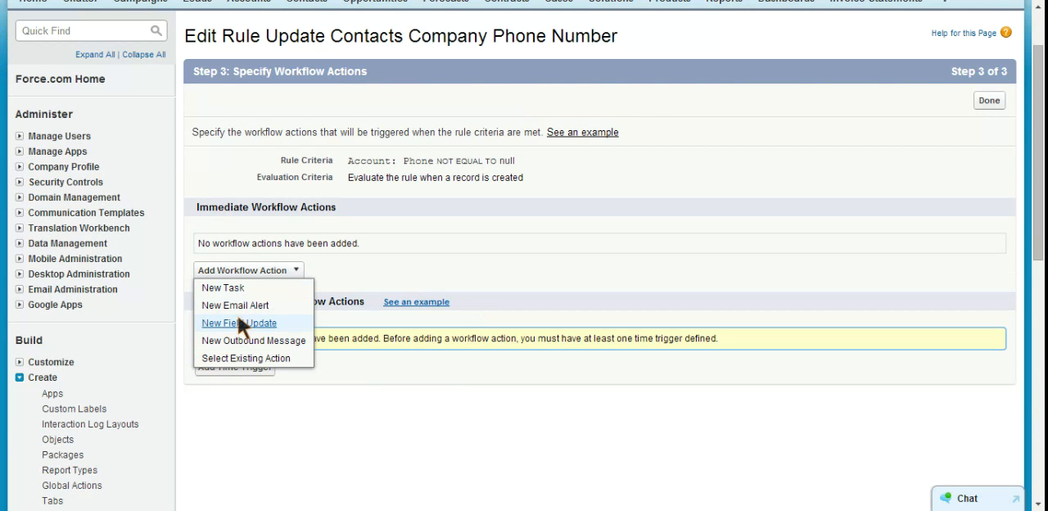
{"action": "mouse_move", "coordinate": [242, 328]}
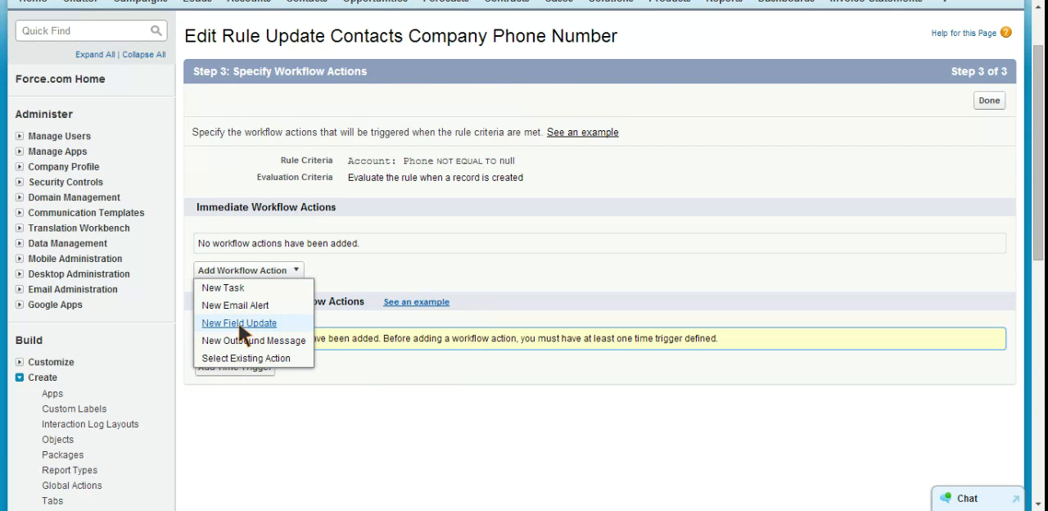
{"action": "left_click", "coordinate": [239, 323]}
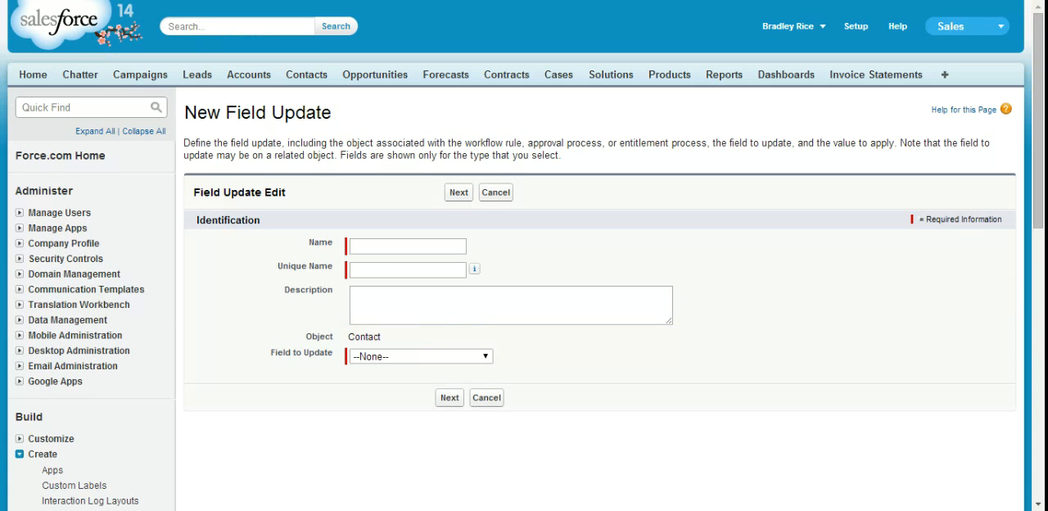
Name the field update 'Update Company Phone Number', targeting Company Phone Number with a formula value
{"action": "left_click", "coordinate": [407, 245]}
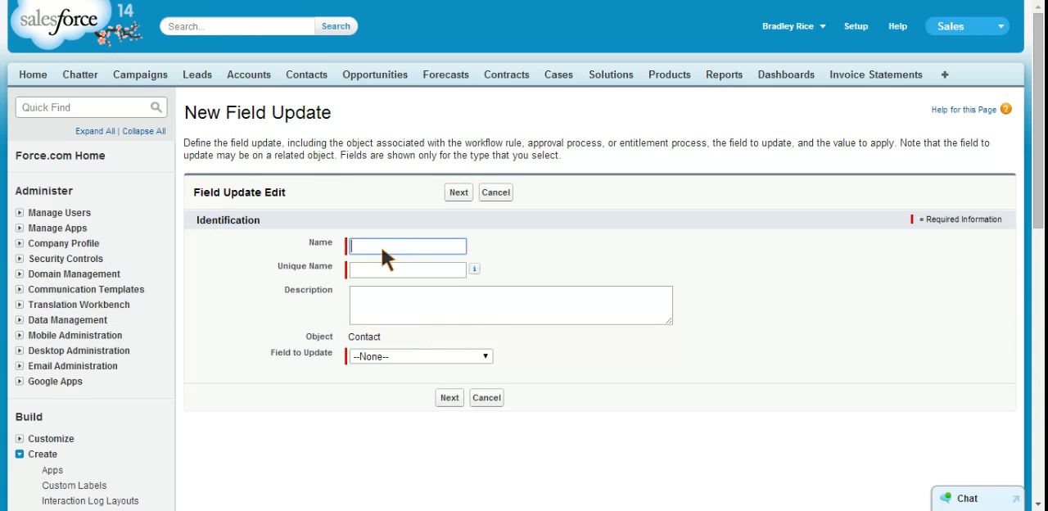
{"action": "type", "text": "Update Company Phone N"}
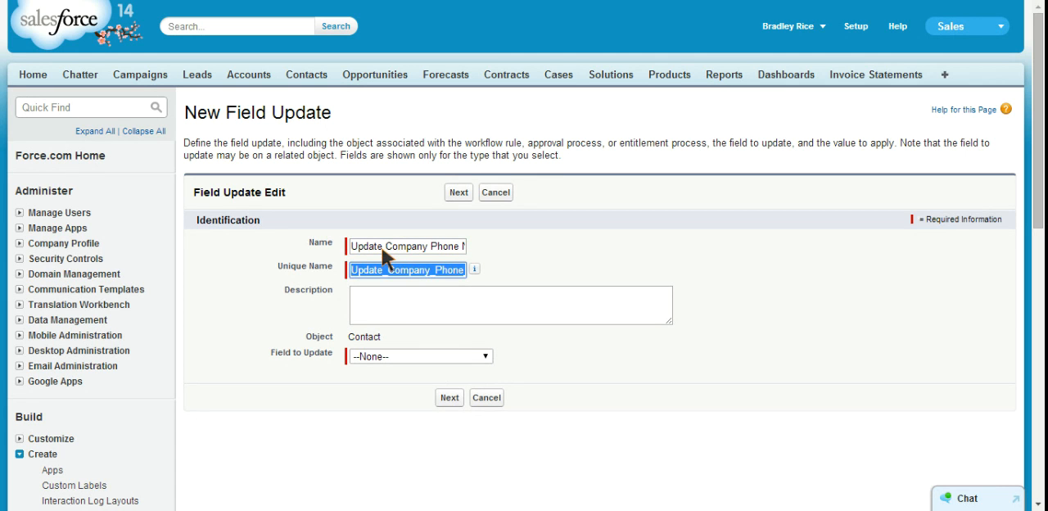
{"action": "left_click", "coordinate": [419, 355]}
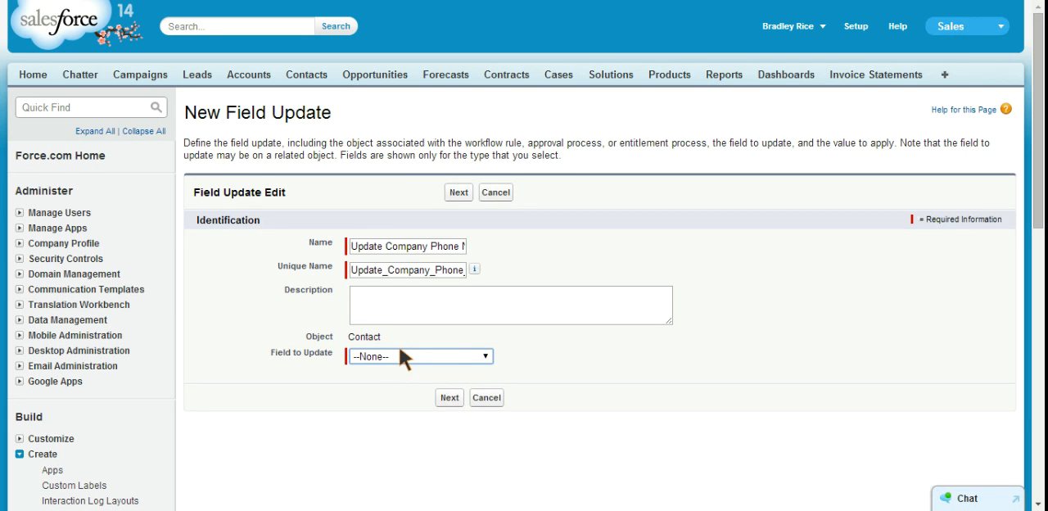
{"action": "left_click", "coordinate": [420, 356]}
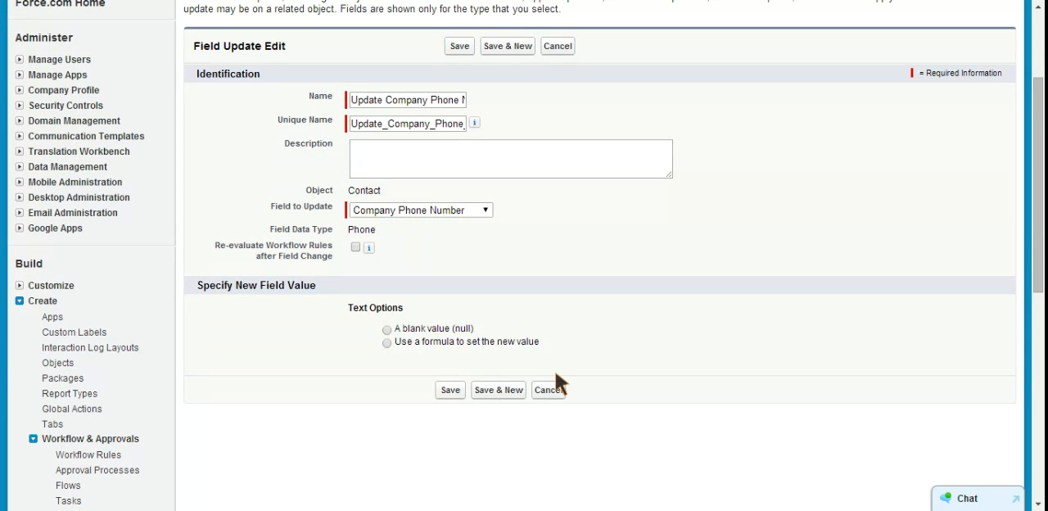
{"action": "mouse_move", "coordinate": [402, 355]}
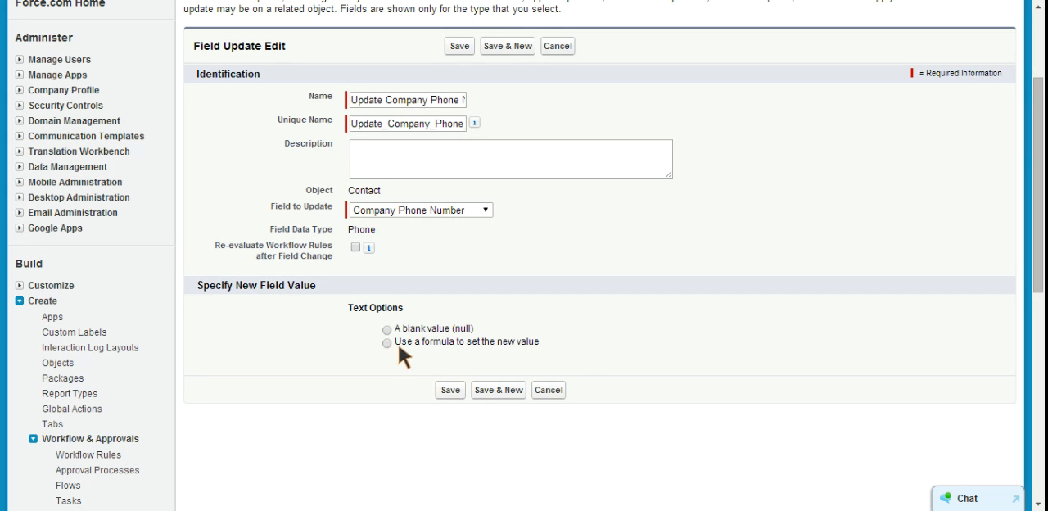
{"action": "left_click", "coordinate": [387, 341]}
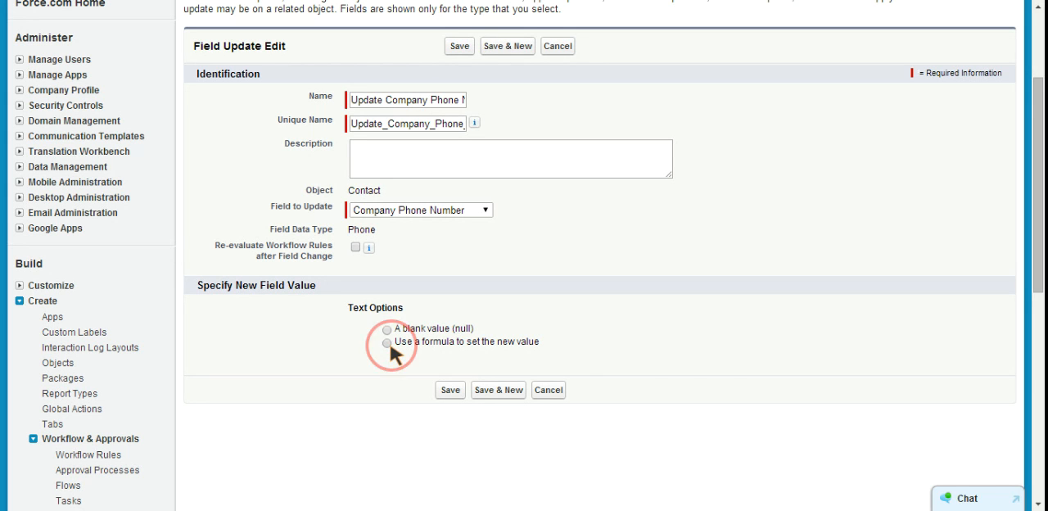
{"action": "left_click", "coordinate": [387, 342]}
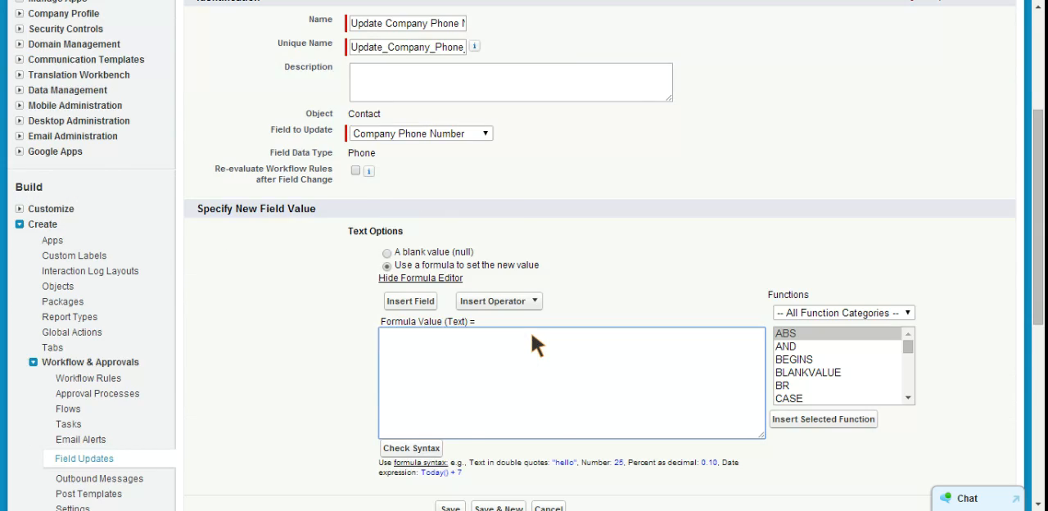
Insert Account.Phone into the formula, save the field update, and finish the rule's actions
{"action": "left_click", "coordinate": [409, 301]}
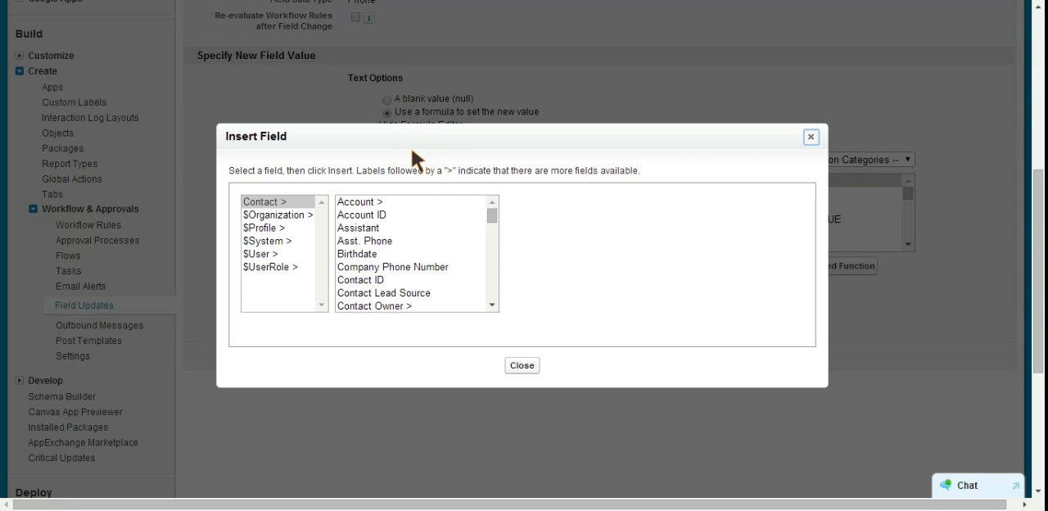
{"action": "mouse_move", "coordinate": [353, 211]}
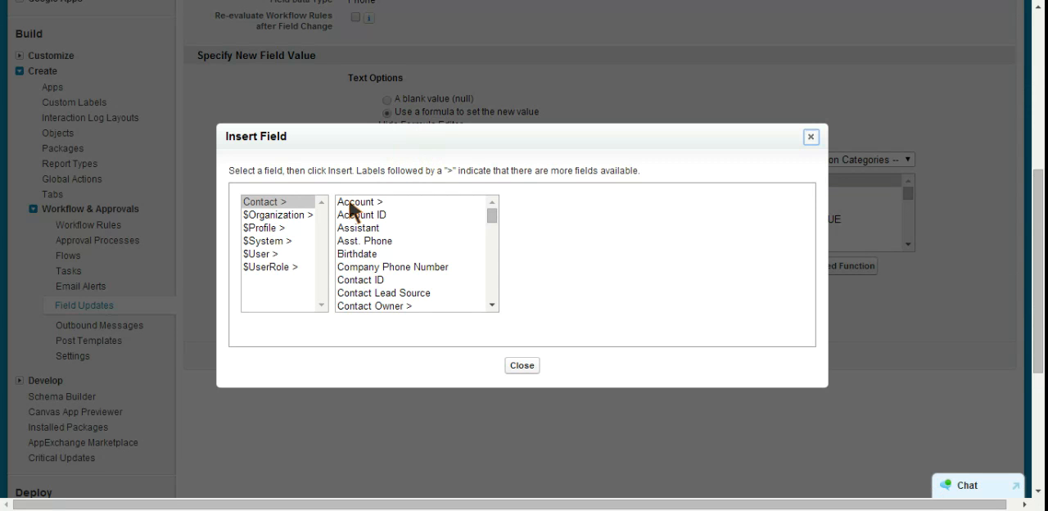
{"action": "left_click", "coordinate": [359, 202]}
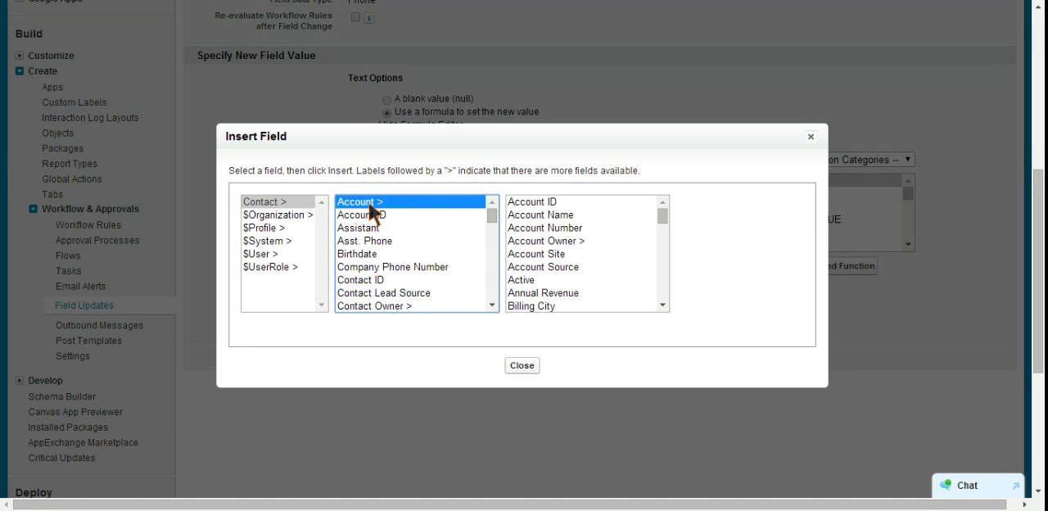
{"action": "mouse_move", "coordinate": [649, 234]}
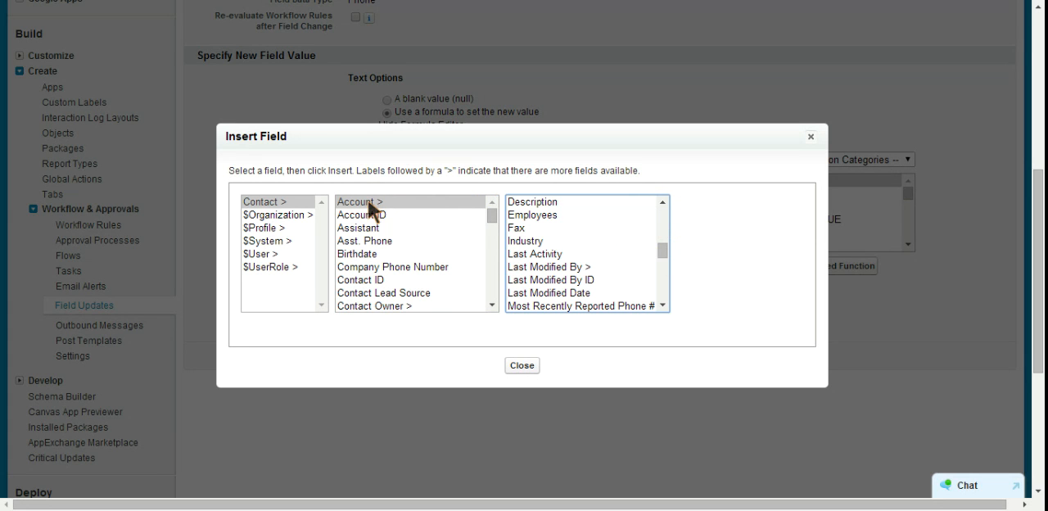
{"action": "mouse_move", "coordinate": [523, 221]}
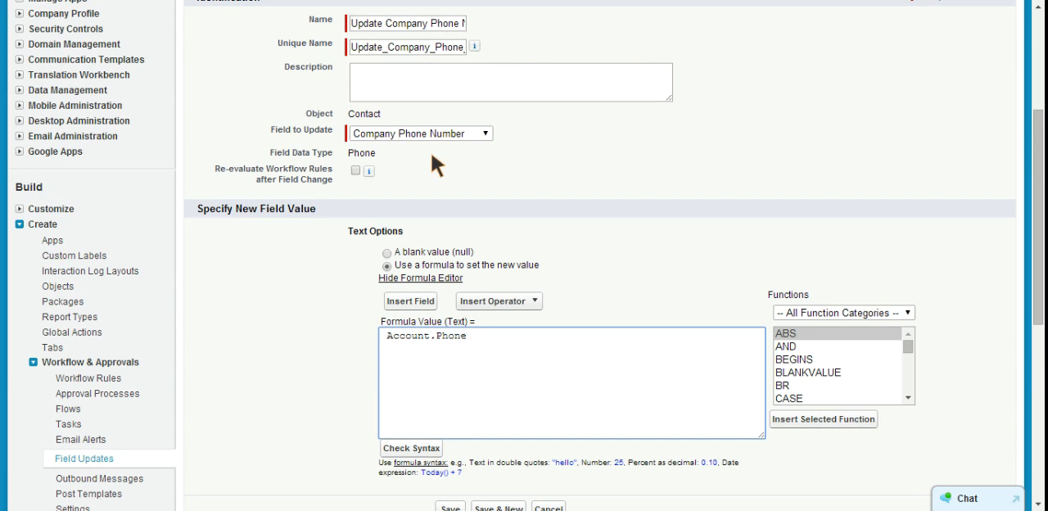
{"action": "scroll", "scroll_direction": "down", "scroll_amount": 3}
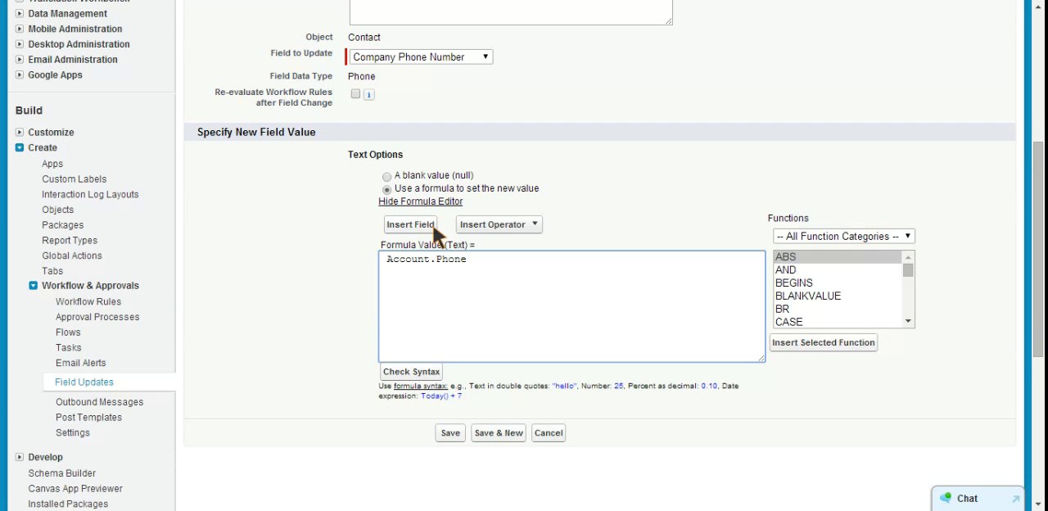
{"action": "mouse_move", "coordinate": [418, 275]}
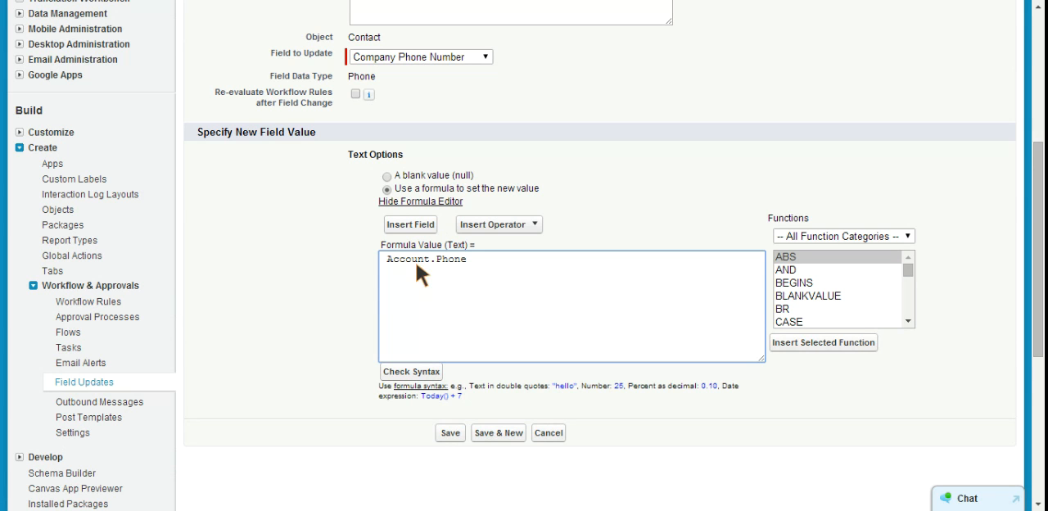
{"action": "mouse_move", "coordinate": [503, 426]}
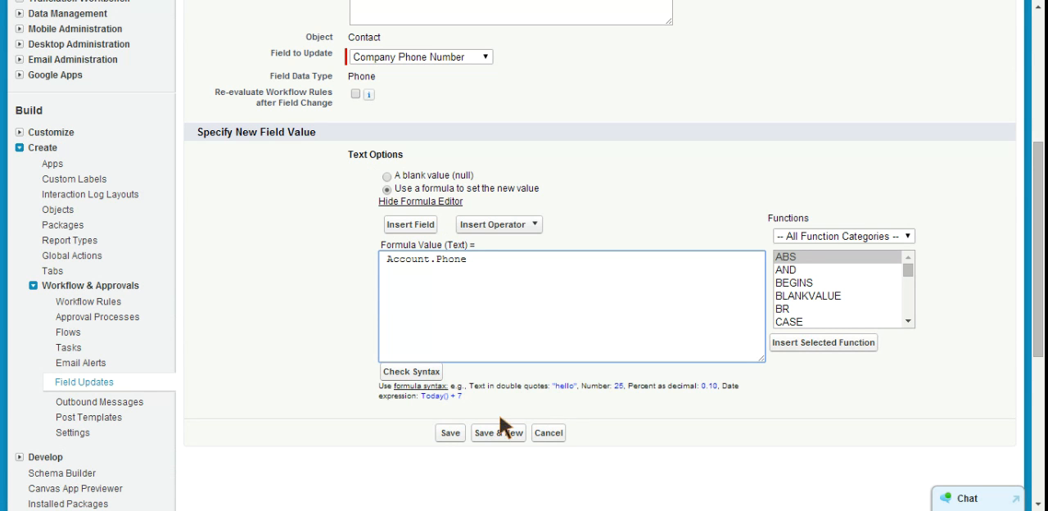
{"action": "left_click", "coordinate": [450, 433]}
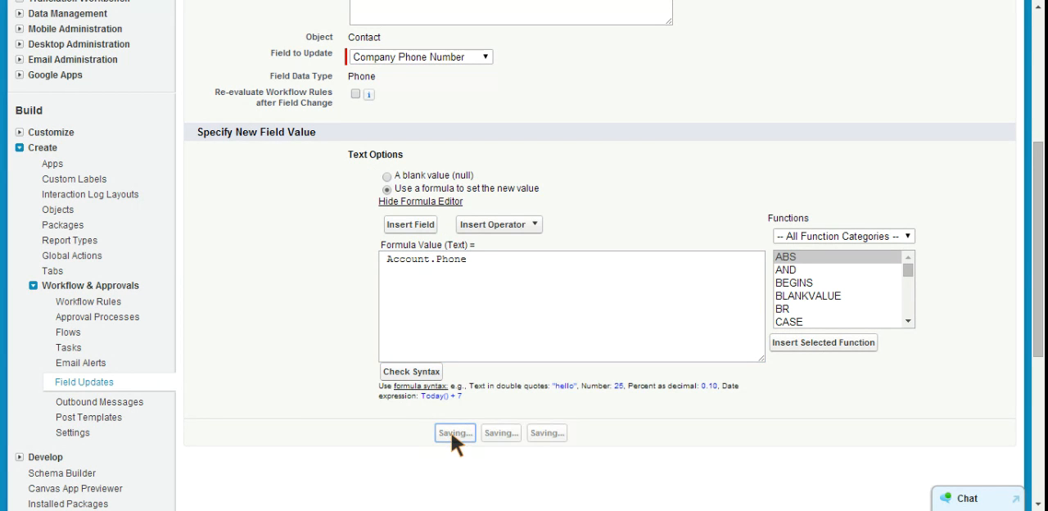
{"action": "left_click", "coordinate": [454, 432]}
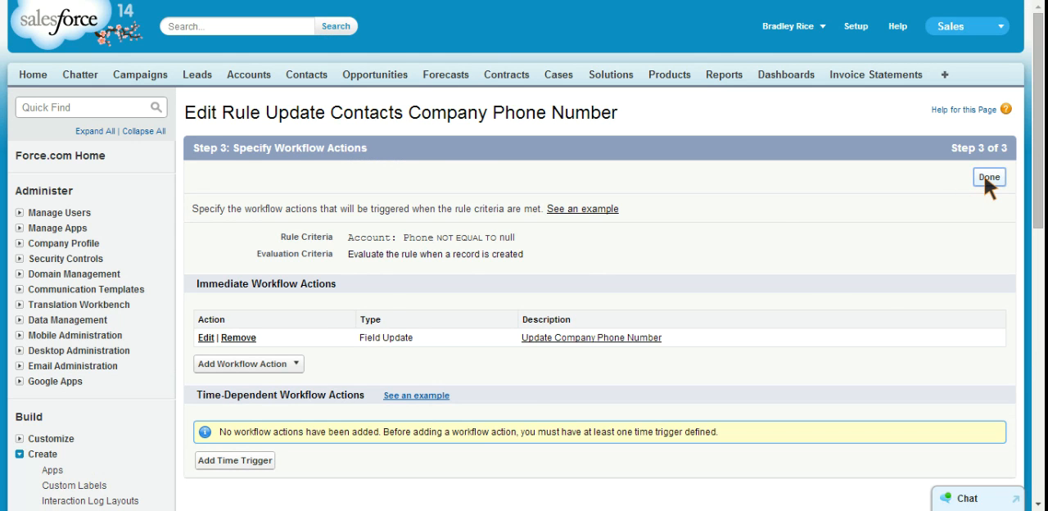
{"action": "left_click", "coordinate": [989, 177]}
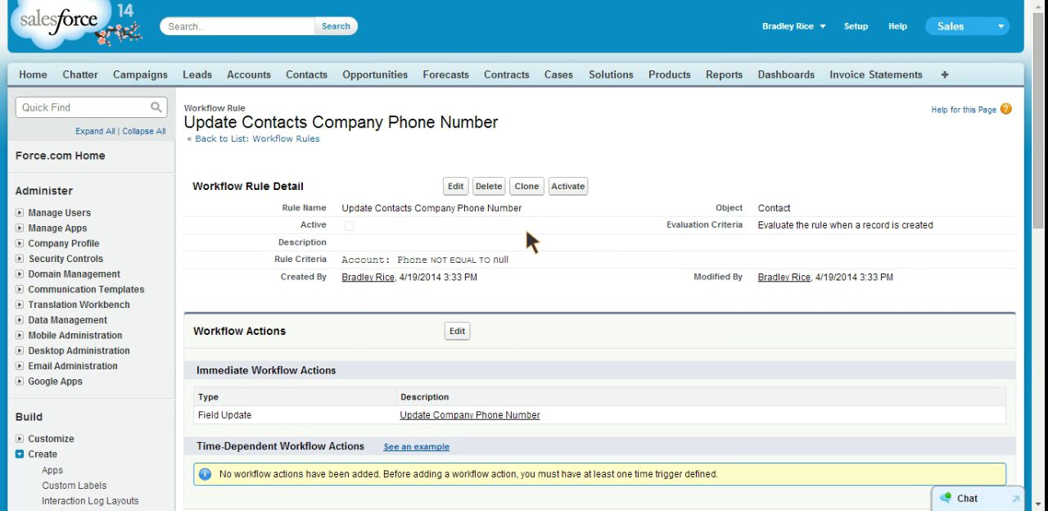
{"action": "mouse_move", "coordinate": [605, 243]}
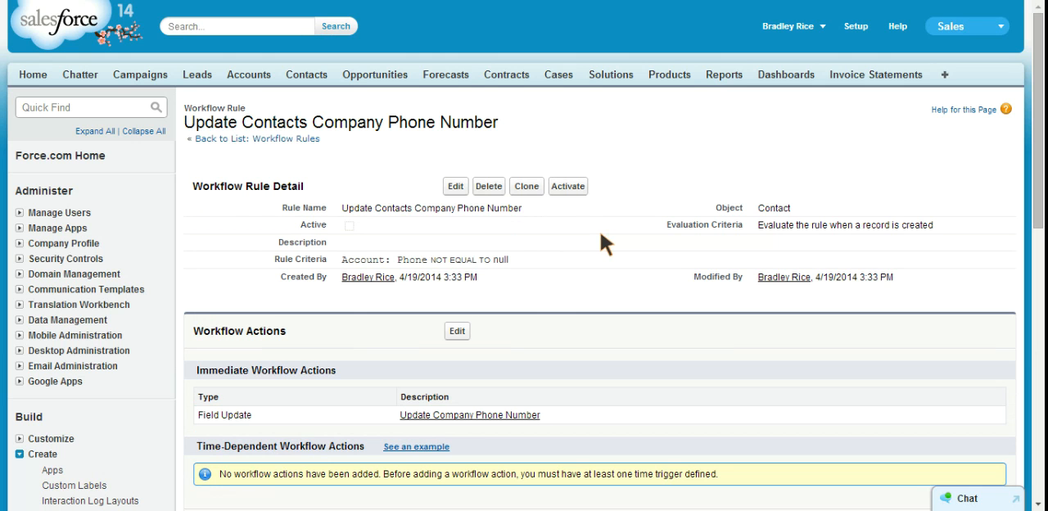
{"action": "mouse_move", "coordinate": [622, 256]}
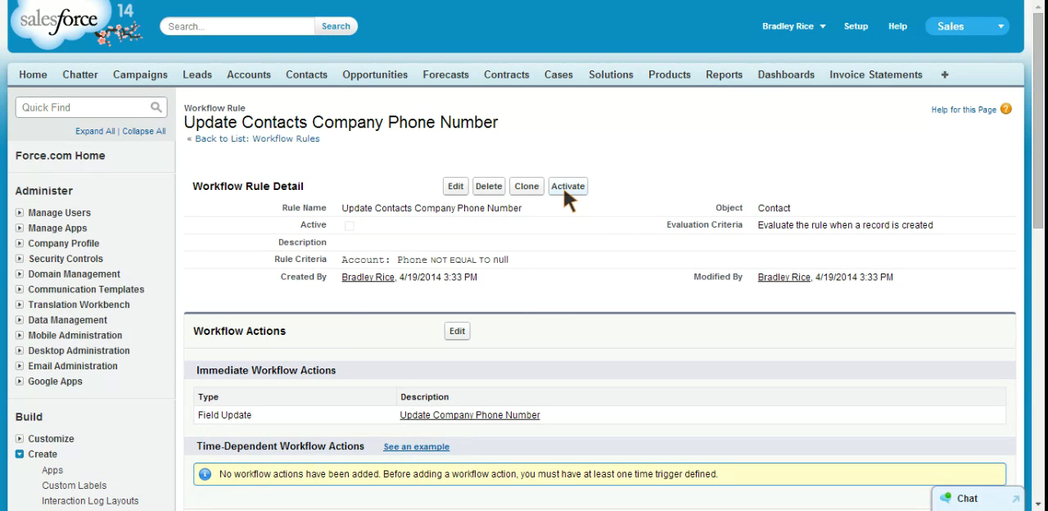
Activate the rule from the Workflow Rule Detail page so its Company Phone field update takes effect
{"action": "left_click", "coordinate": [568, 186]}
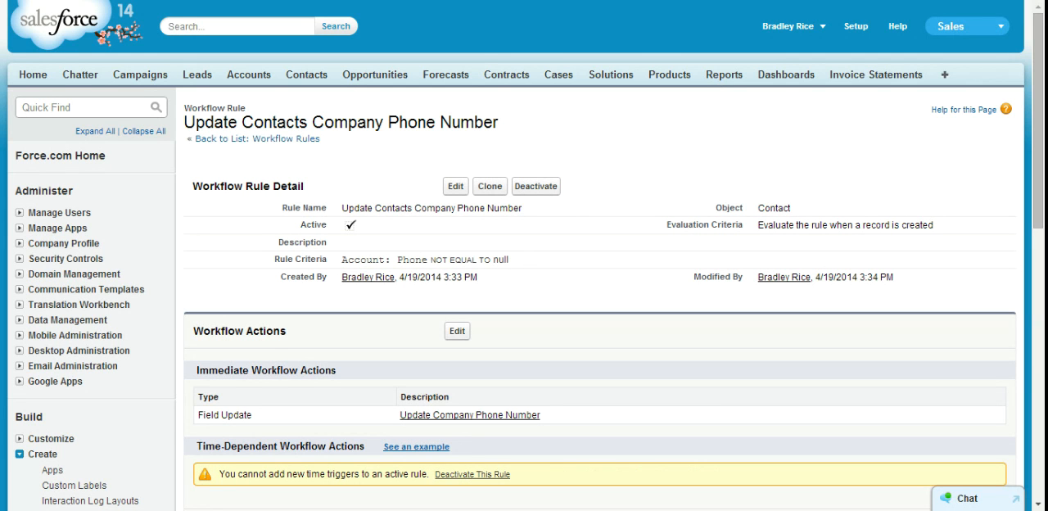
{"action": "mouse_move", "coordinate": [239, 113]}
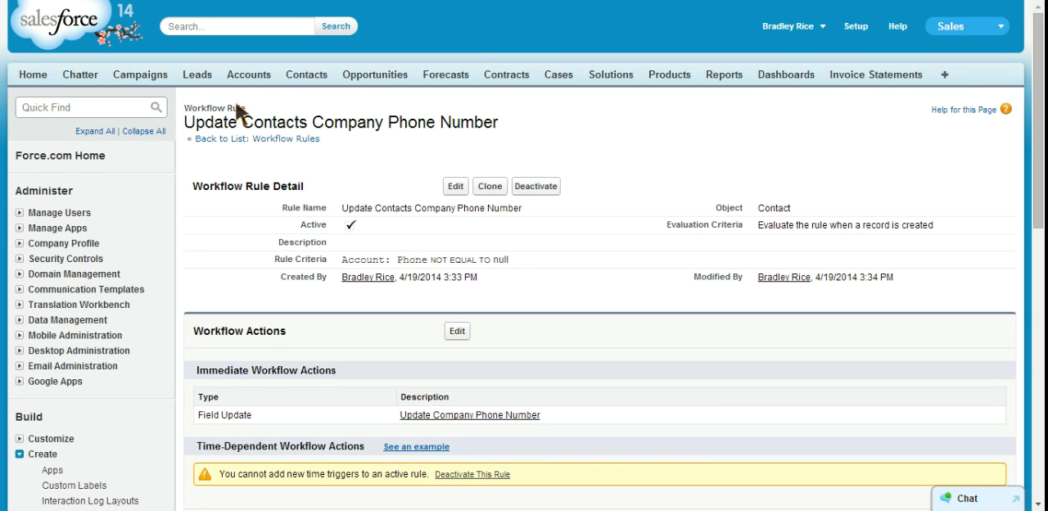
{"action": "mouse_move", "coordinate": [248, 74]}
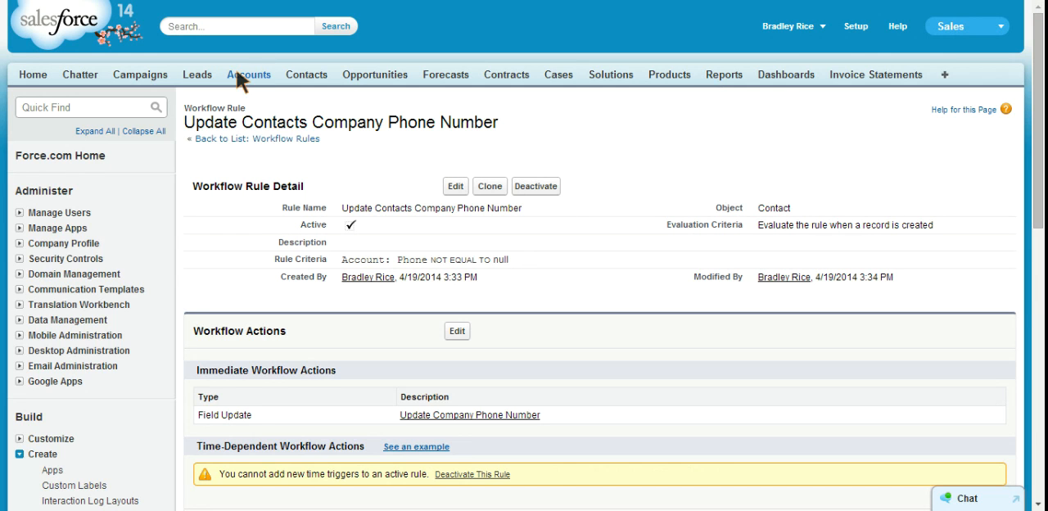
Open the Burlington Textiles Corp of America account from Accounts and start a new contact
{"action": "left_click", "coordinate": [248, 75]}
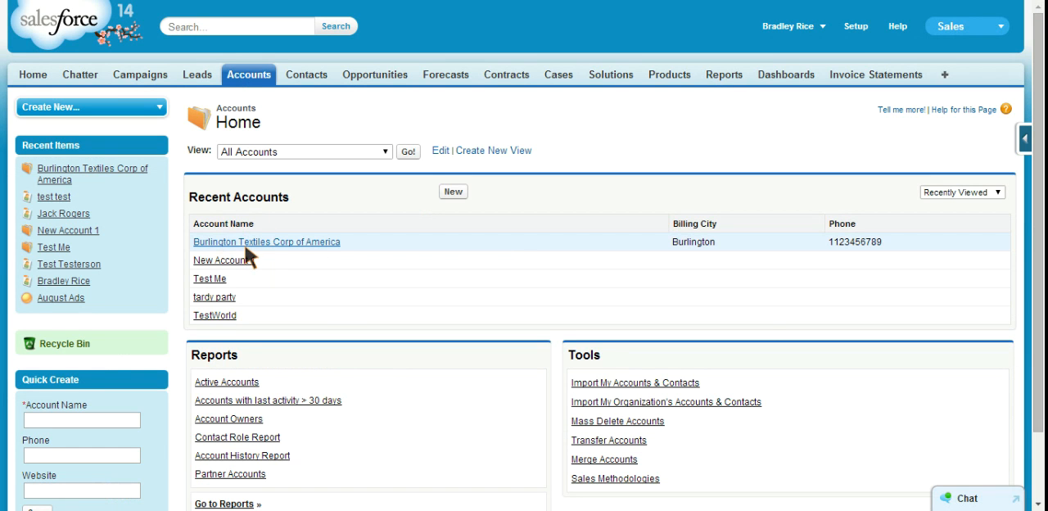
{"action": "left_click", "coordinate": [267, 241]}
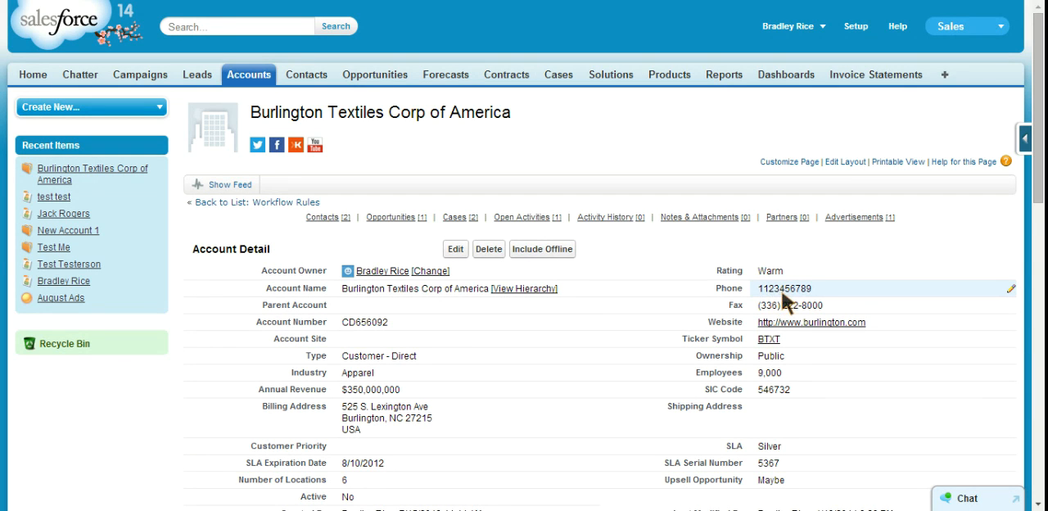
{"action": "mouse_move", "coordinate": [819, 301]}
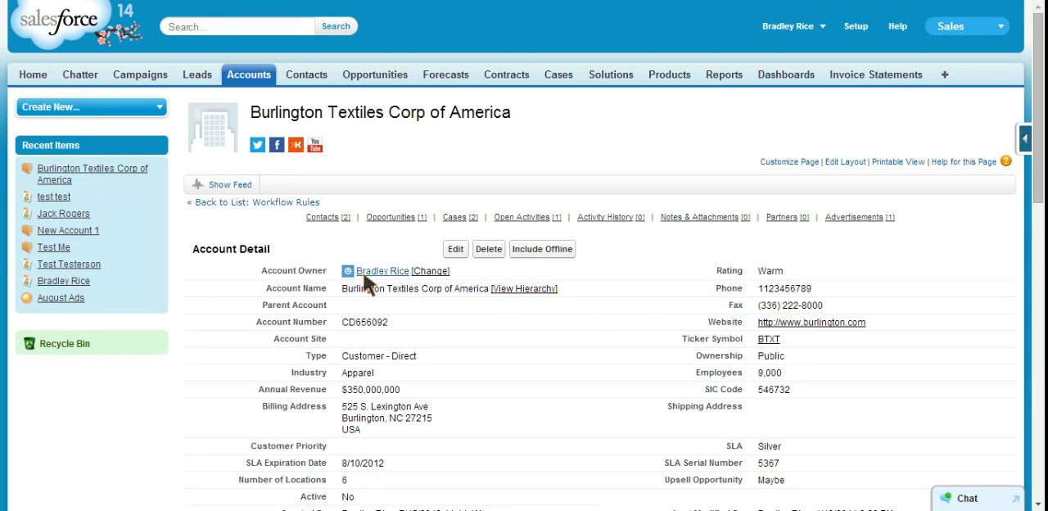
{"action": "left_click", "coordinate": [321, 217]}
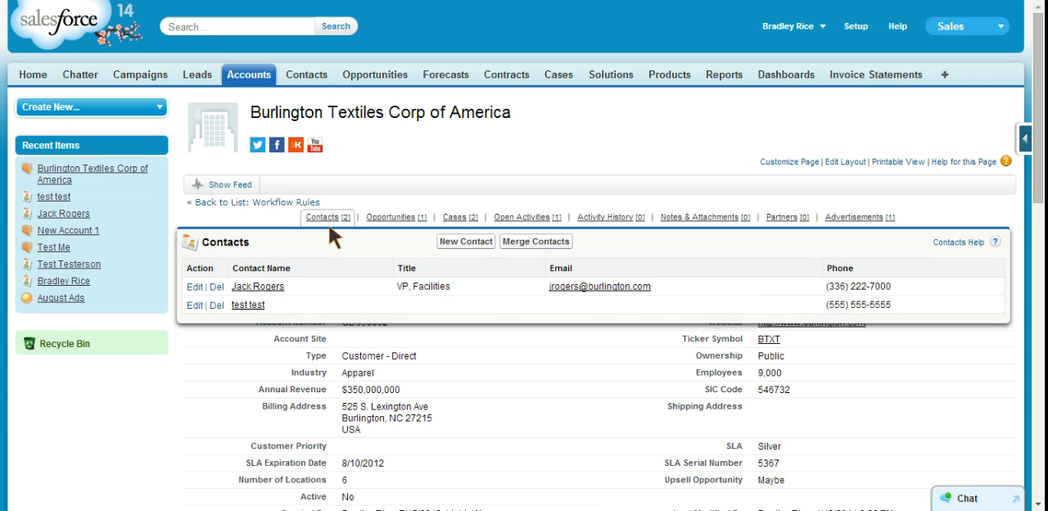
{"action": "left_click", "coordinate": [466, 240]}
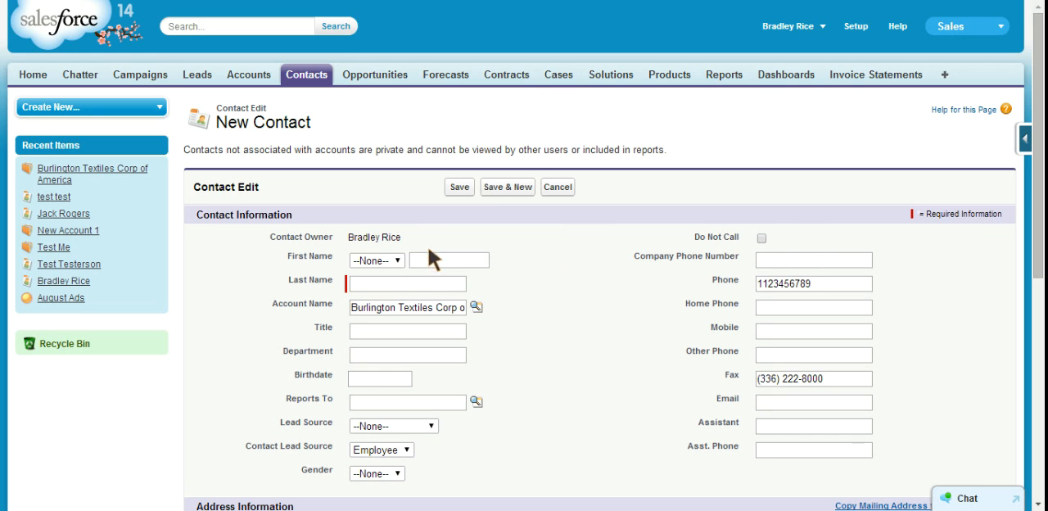
Name the contact First Name 'testtest', Last Name '1', and save it
{"action": "type", "text": "testtest"}
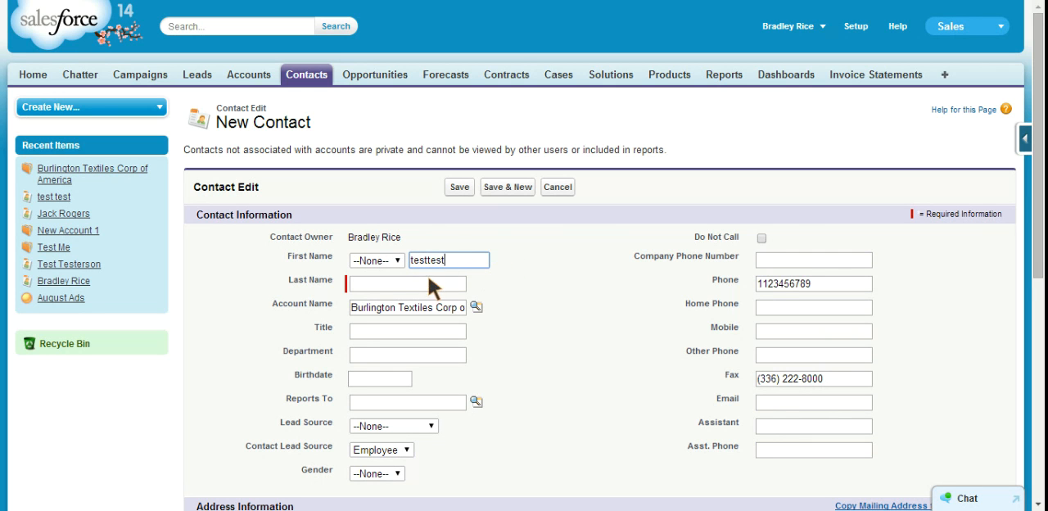
{"action": "type", "text": "1"}
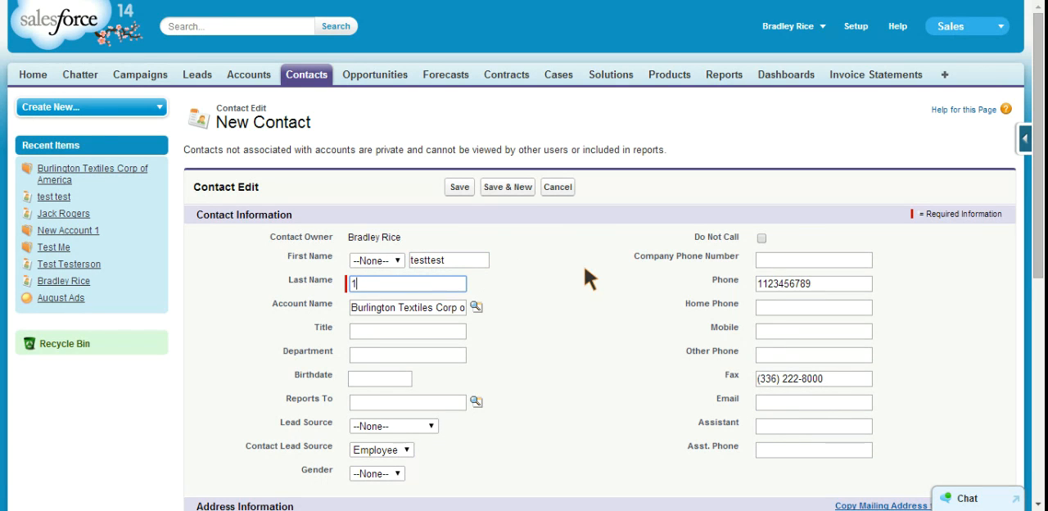
{"action": "mouse_move", "coordinate": [479, 188]}
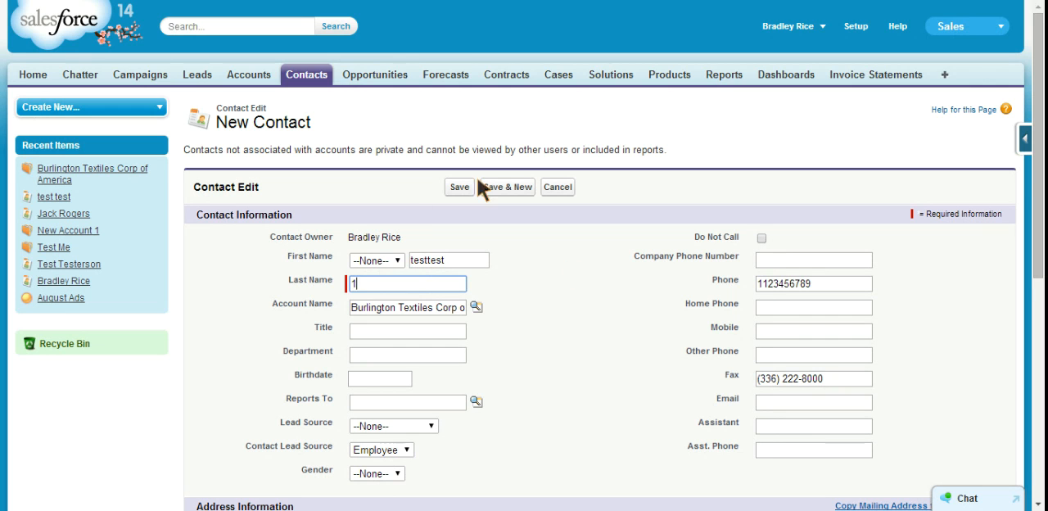
{"action": "mouse_move", "coordinate": [467, 201]}
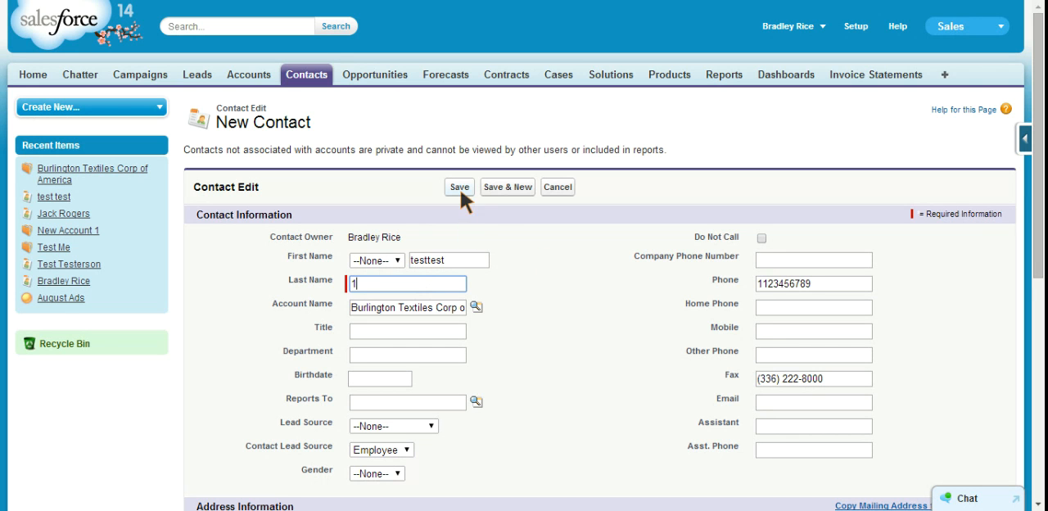
{"action": "left_click", "coordinate": [459, 187]}
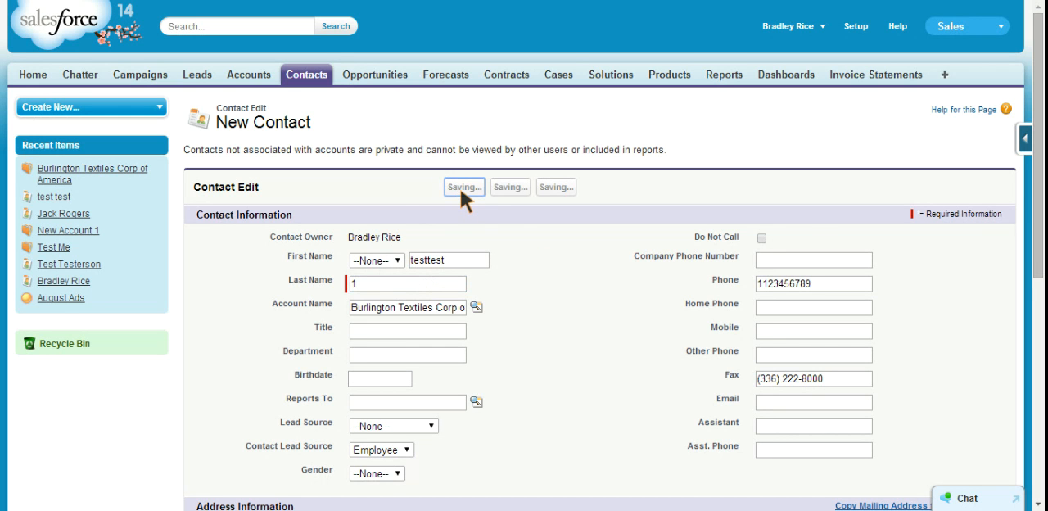
{"action": "left_click", "coordinate": [464, 186]}
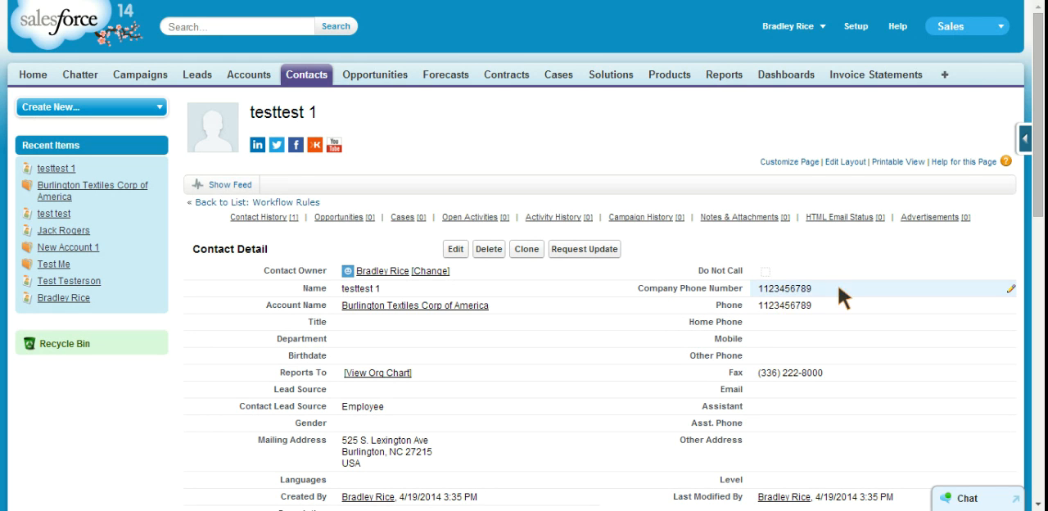
Follow the contact's Account Name link back to Burlington Textiles Corp of America
{"action": "left_click", "coordinate": [415, 305]}
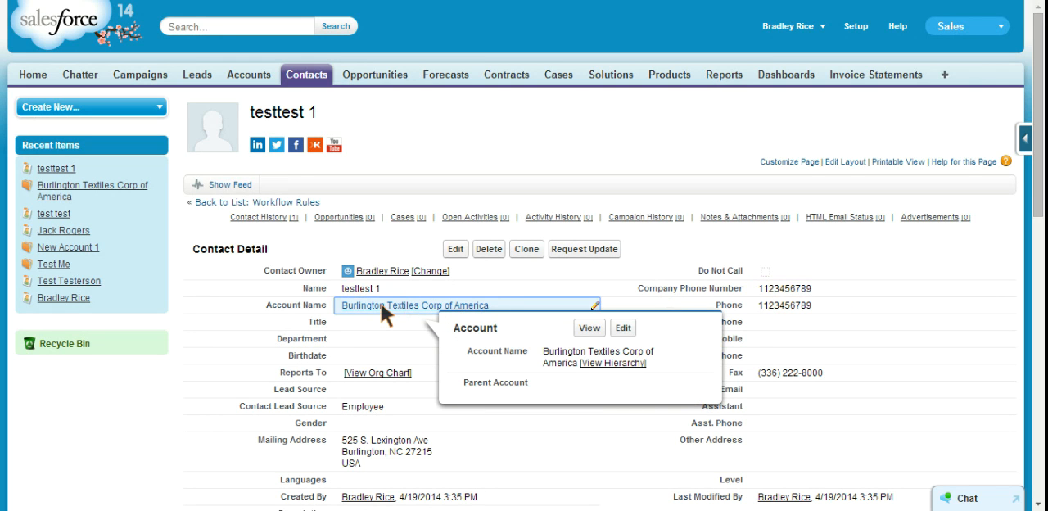
{"action": "left_click", "coordinate": [416, 305]}
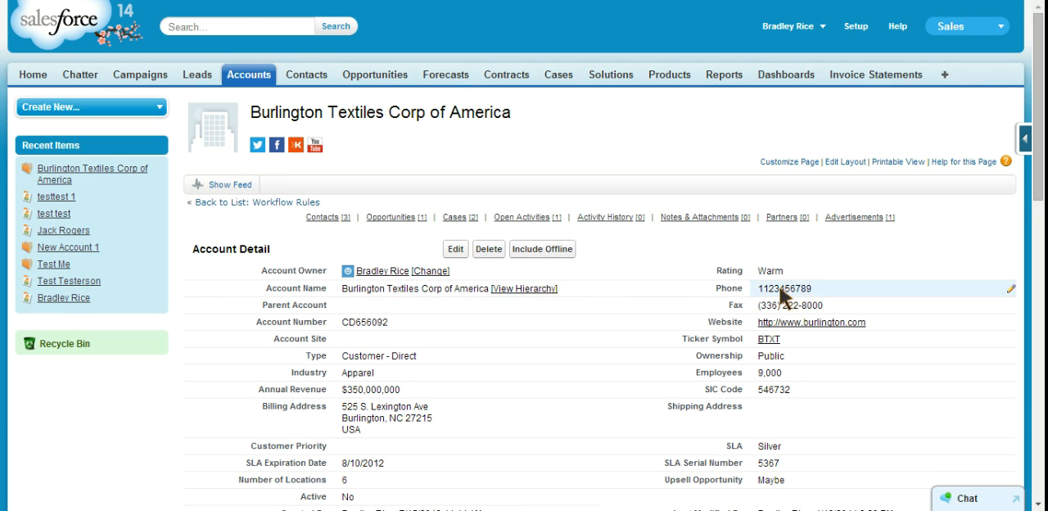
{"action": "mouse_move", "coordinate": [778, 299]}
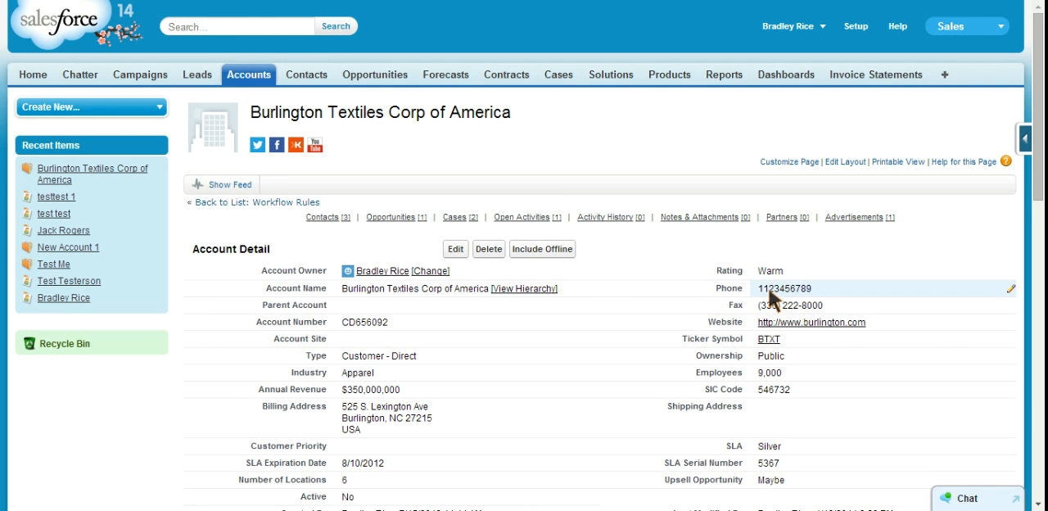
{"action": "mouse_move", "coordinate": [635, 260]}
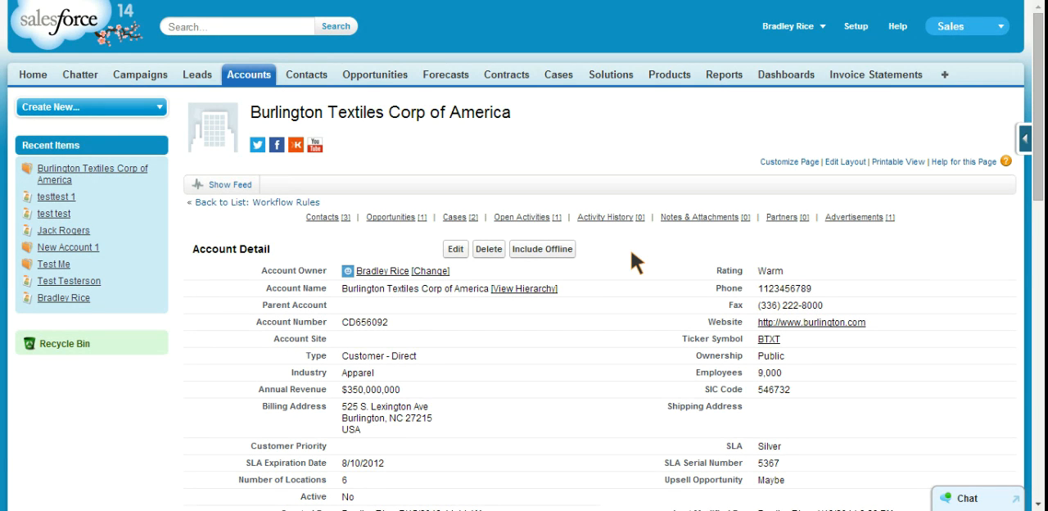
{"action": "mouse_move", "coordinate": [637, 262]}
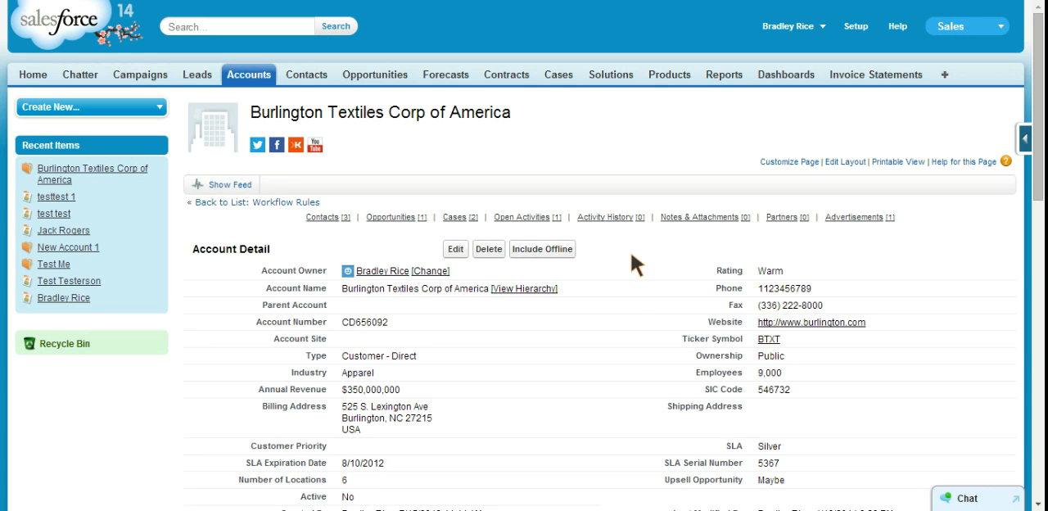
{"action": "mouse_move", "coordinate": [806, 305]}
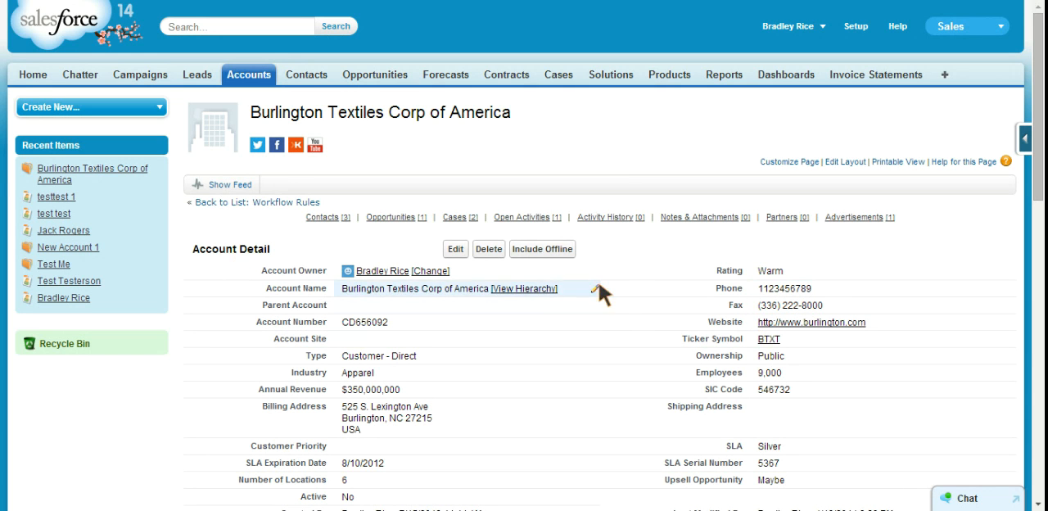
{"action": "mouse_move", "coordinate": [670, 302]}
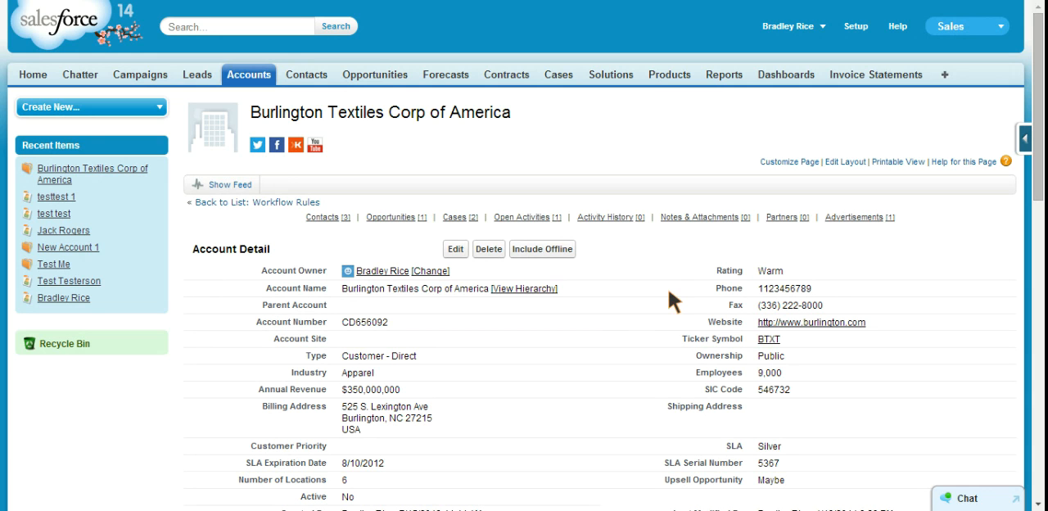
{"action": "mouse_move", "coordinate": [655, 326]}
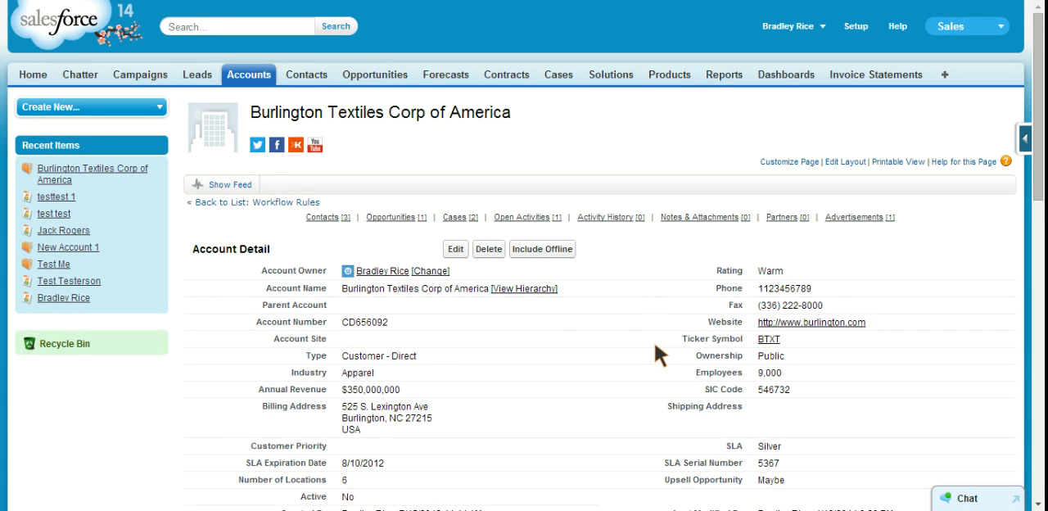
{"action": "mouse_move", "coordinate": [655, 315]}
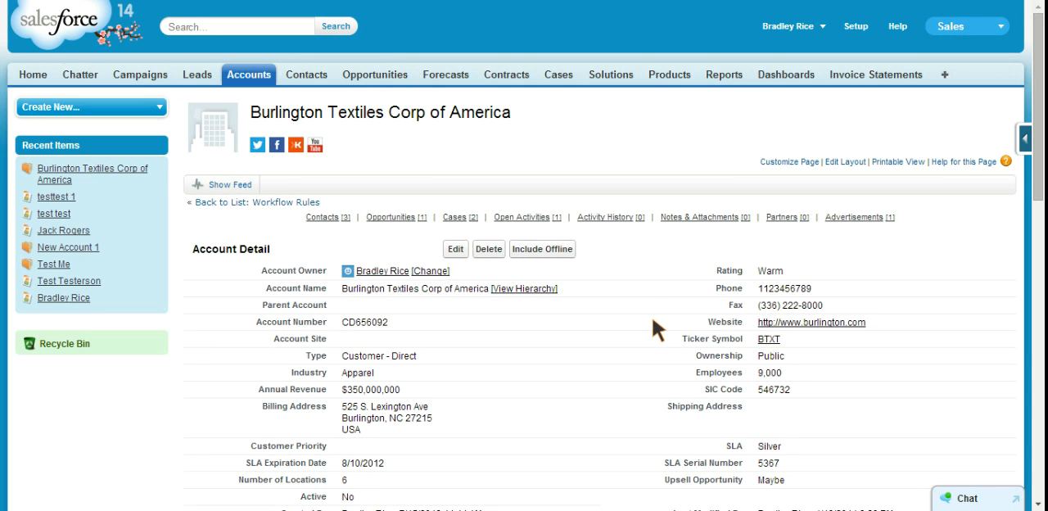
{"action": "mouse_move", "coordinate": [467, 164]}
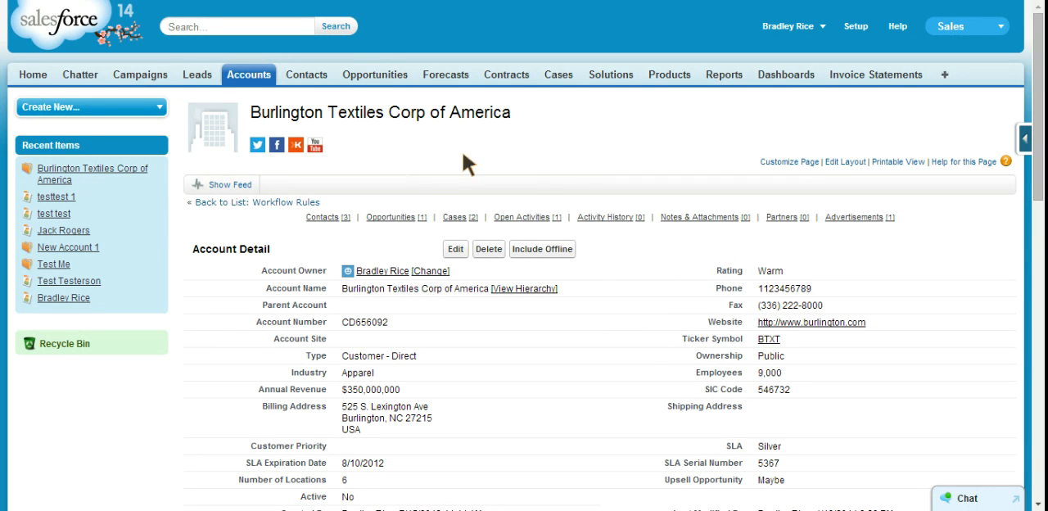
{"action": "mouse_move", "coordinate": [975, 95]}
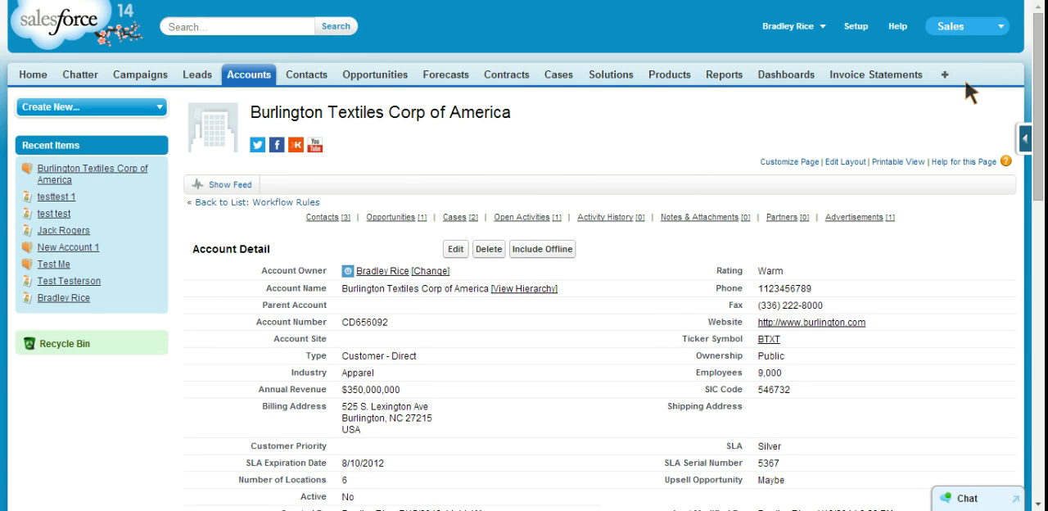
{"action": "mouse_move", "coordinate": [999, 82]}
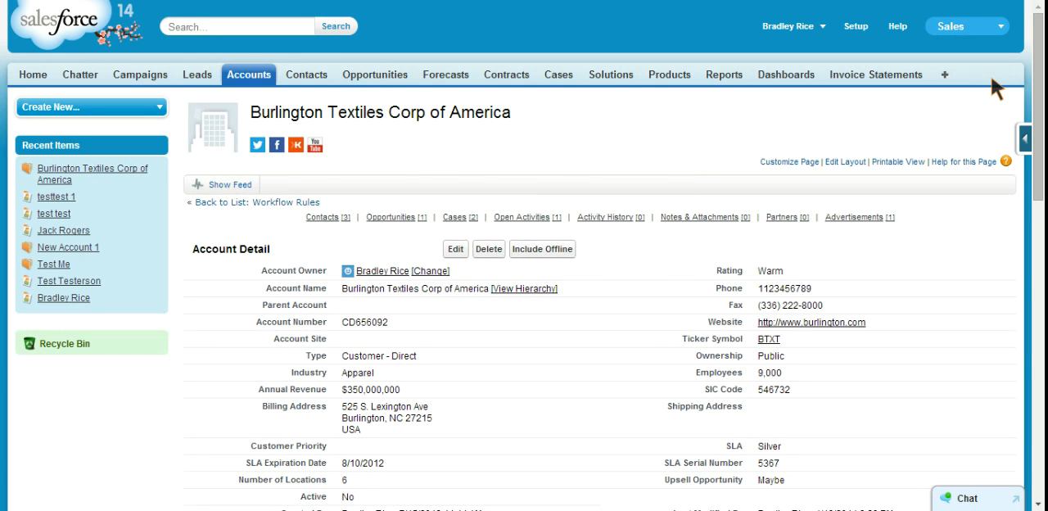
{"action": "mouse_move", "coordinate": [531, 129]}
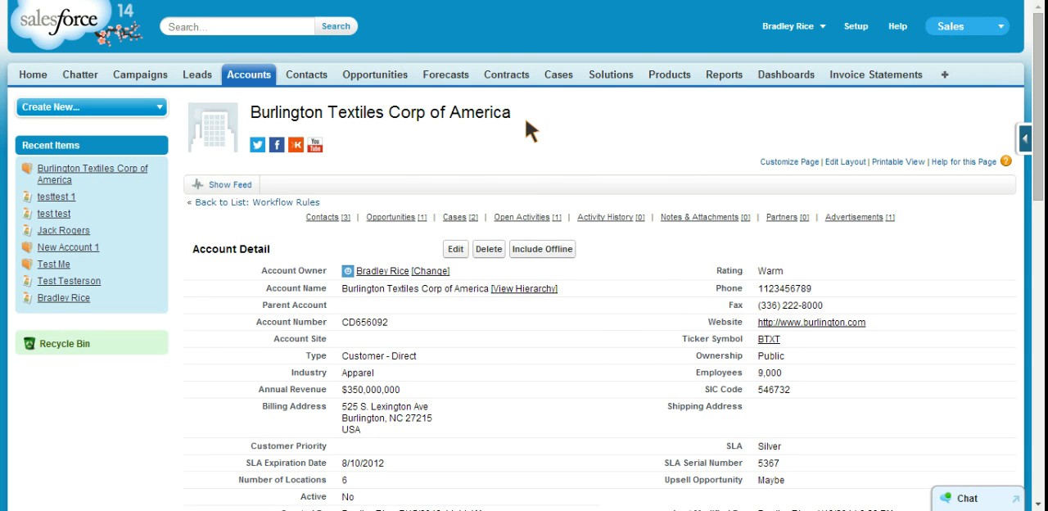
{"action": "mouse_move", "coordinate": [597, 133]}
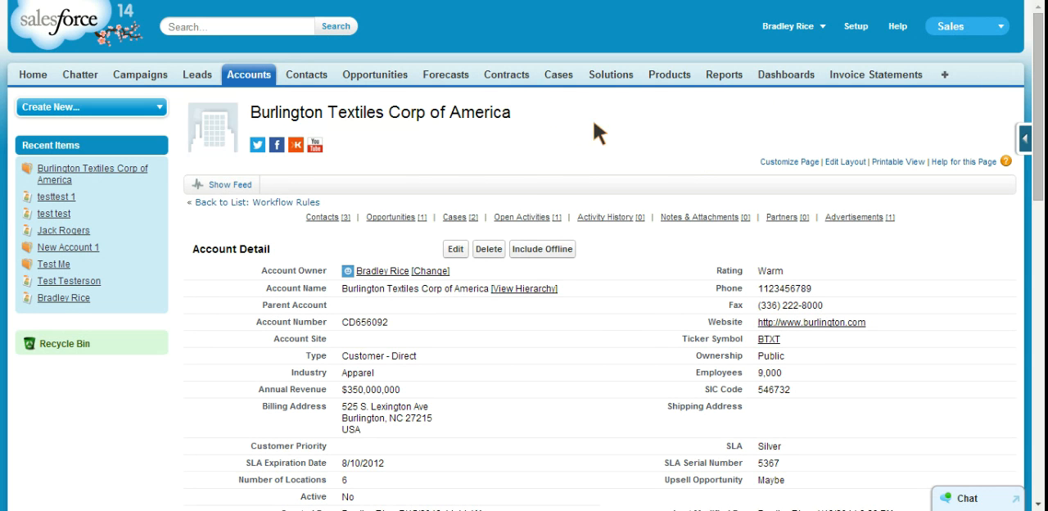
{"action": "mouse_move", "coordinate": [602, 134]}
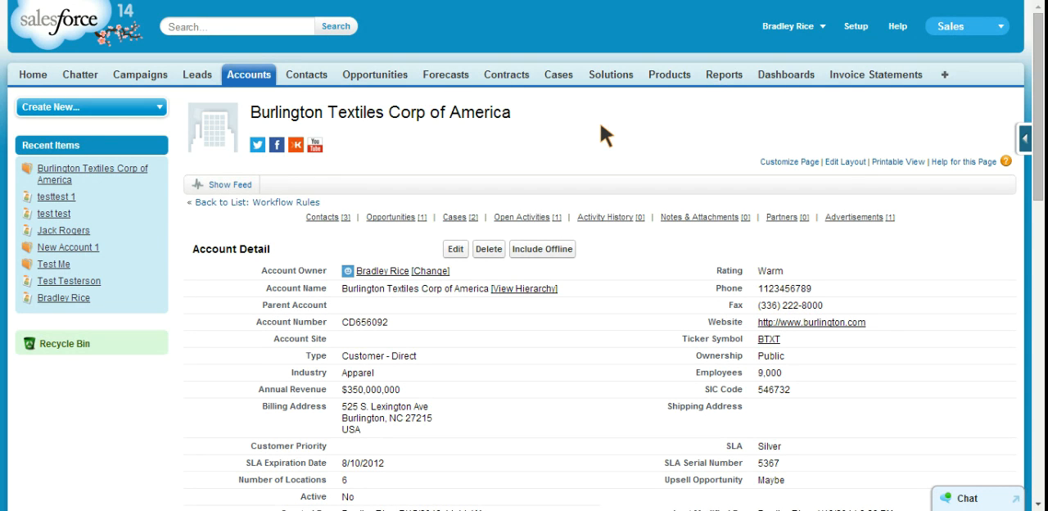
{"action": "mouse_move", "coordinate": [757, 143]}
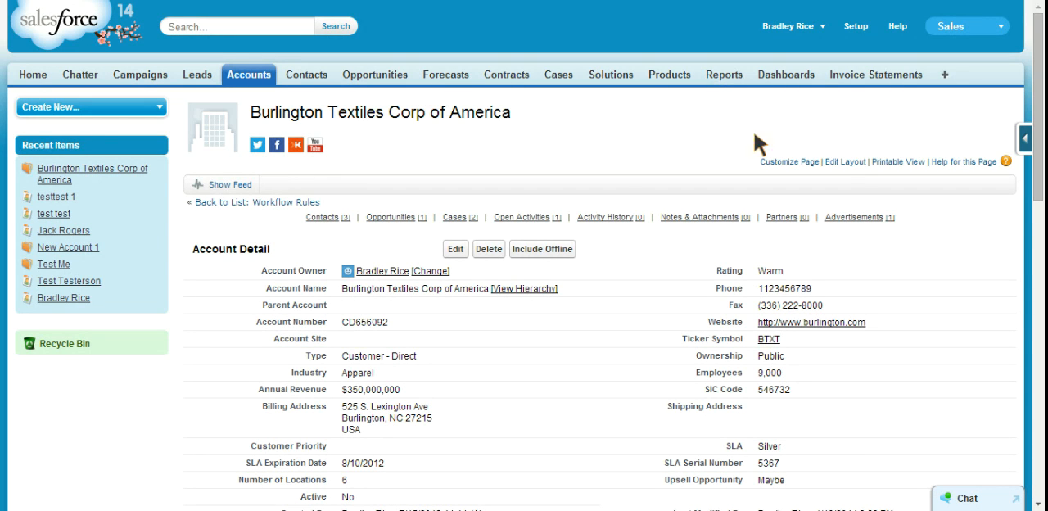